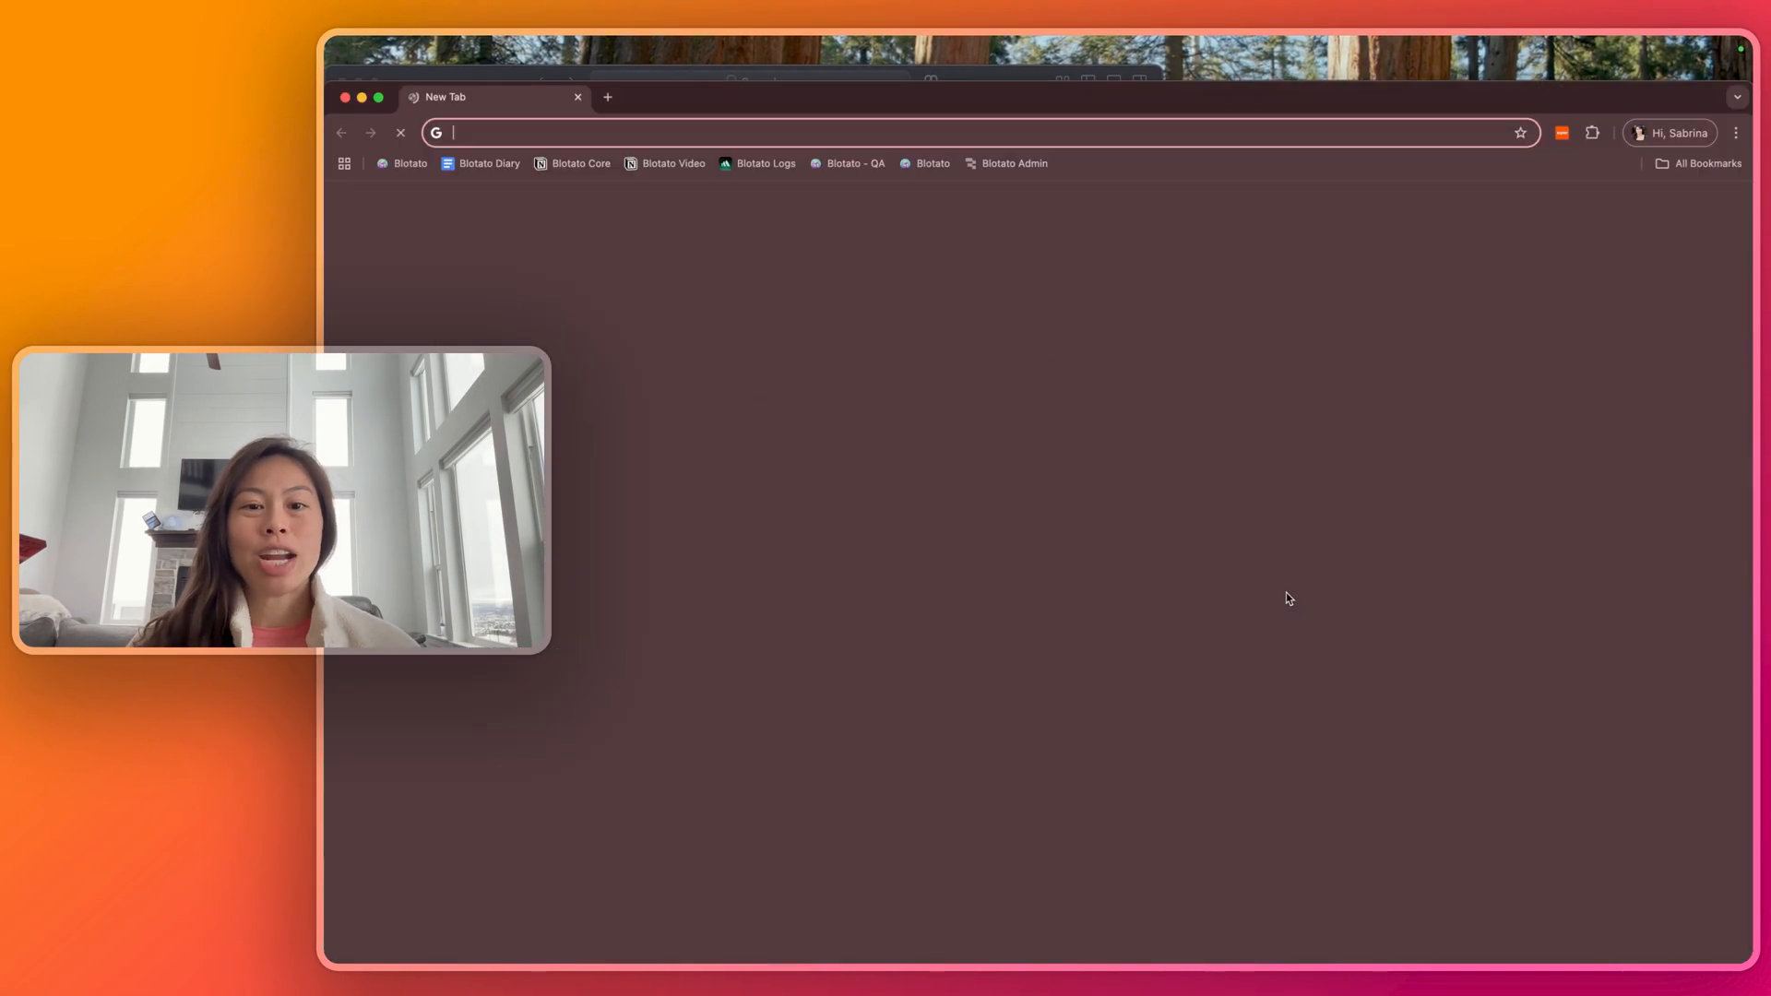
# Step: Let the agent add the Lg Just Cheese pizza from Lucky Slice Pizza and reach checkout
pyautogui.click(607, 97)
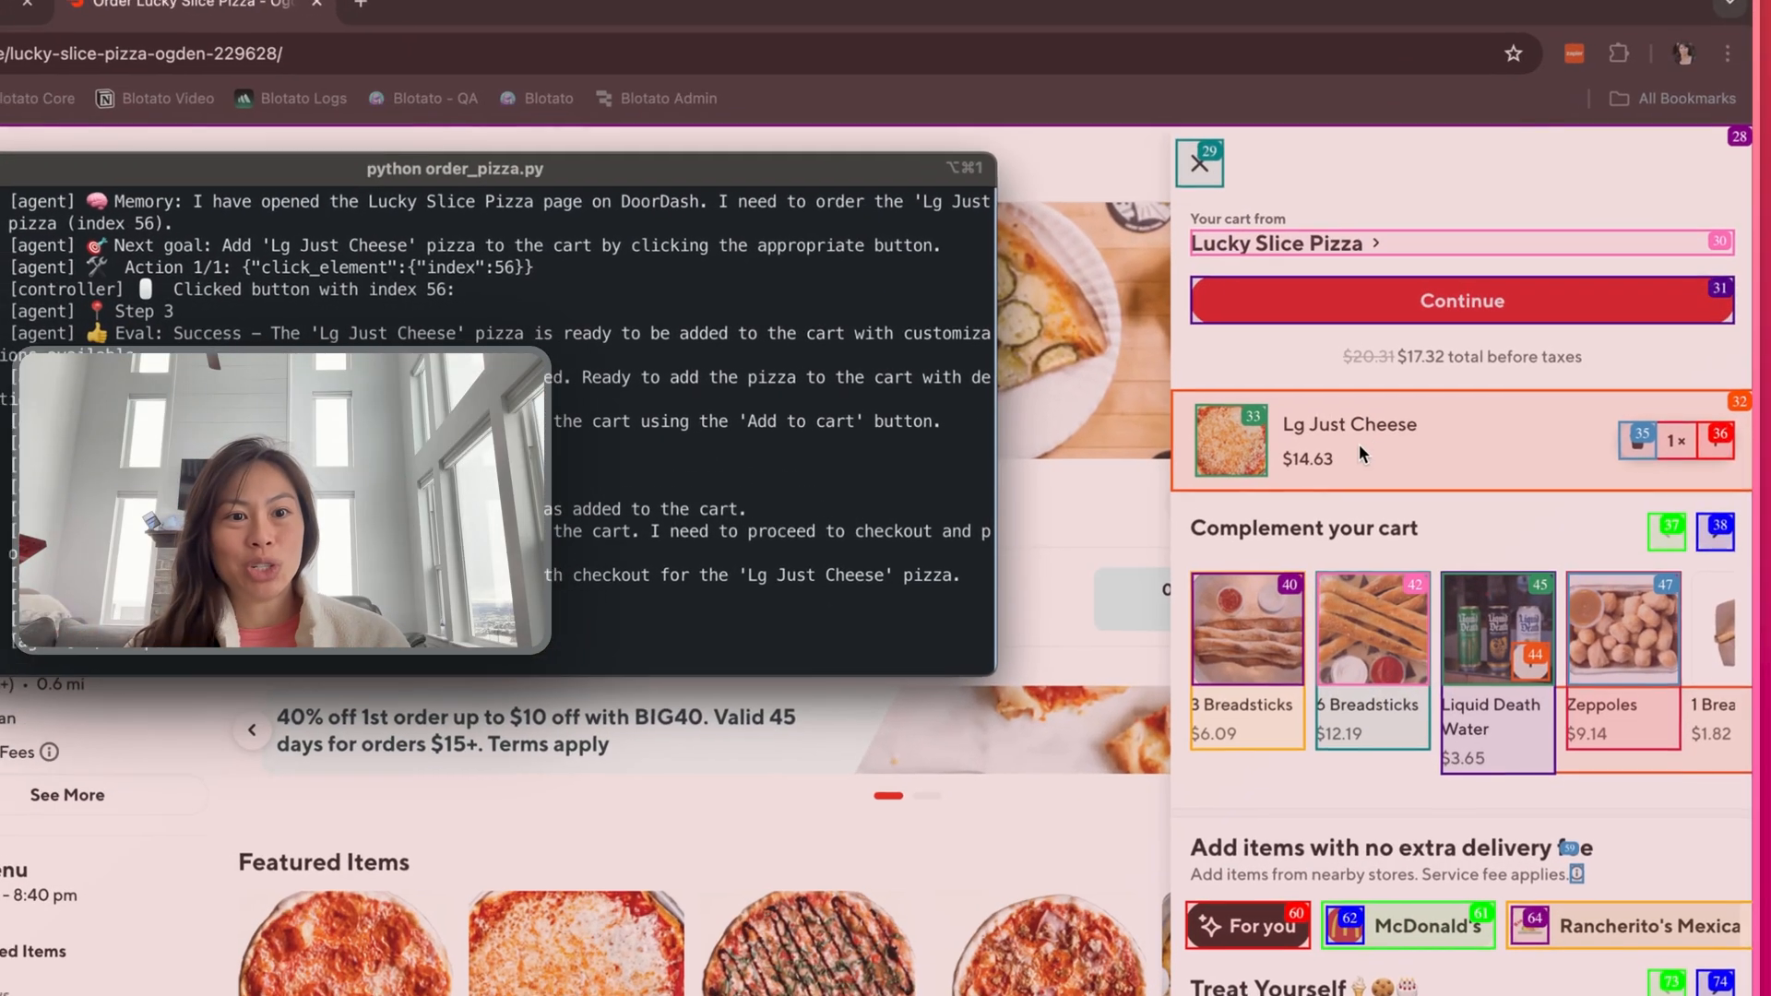
pyautogui.scroll(-3)
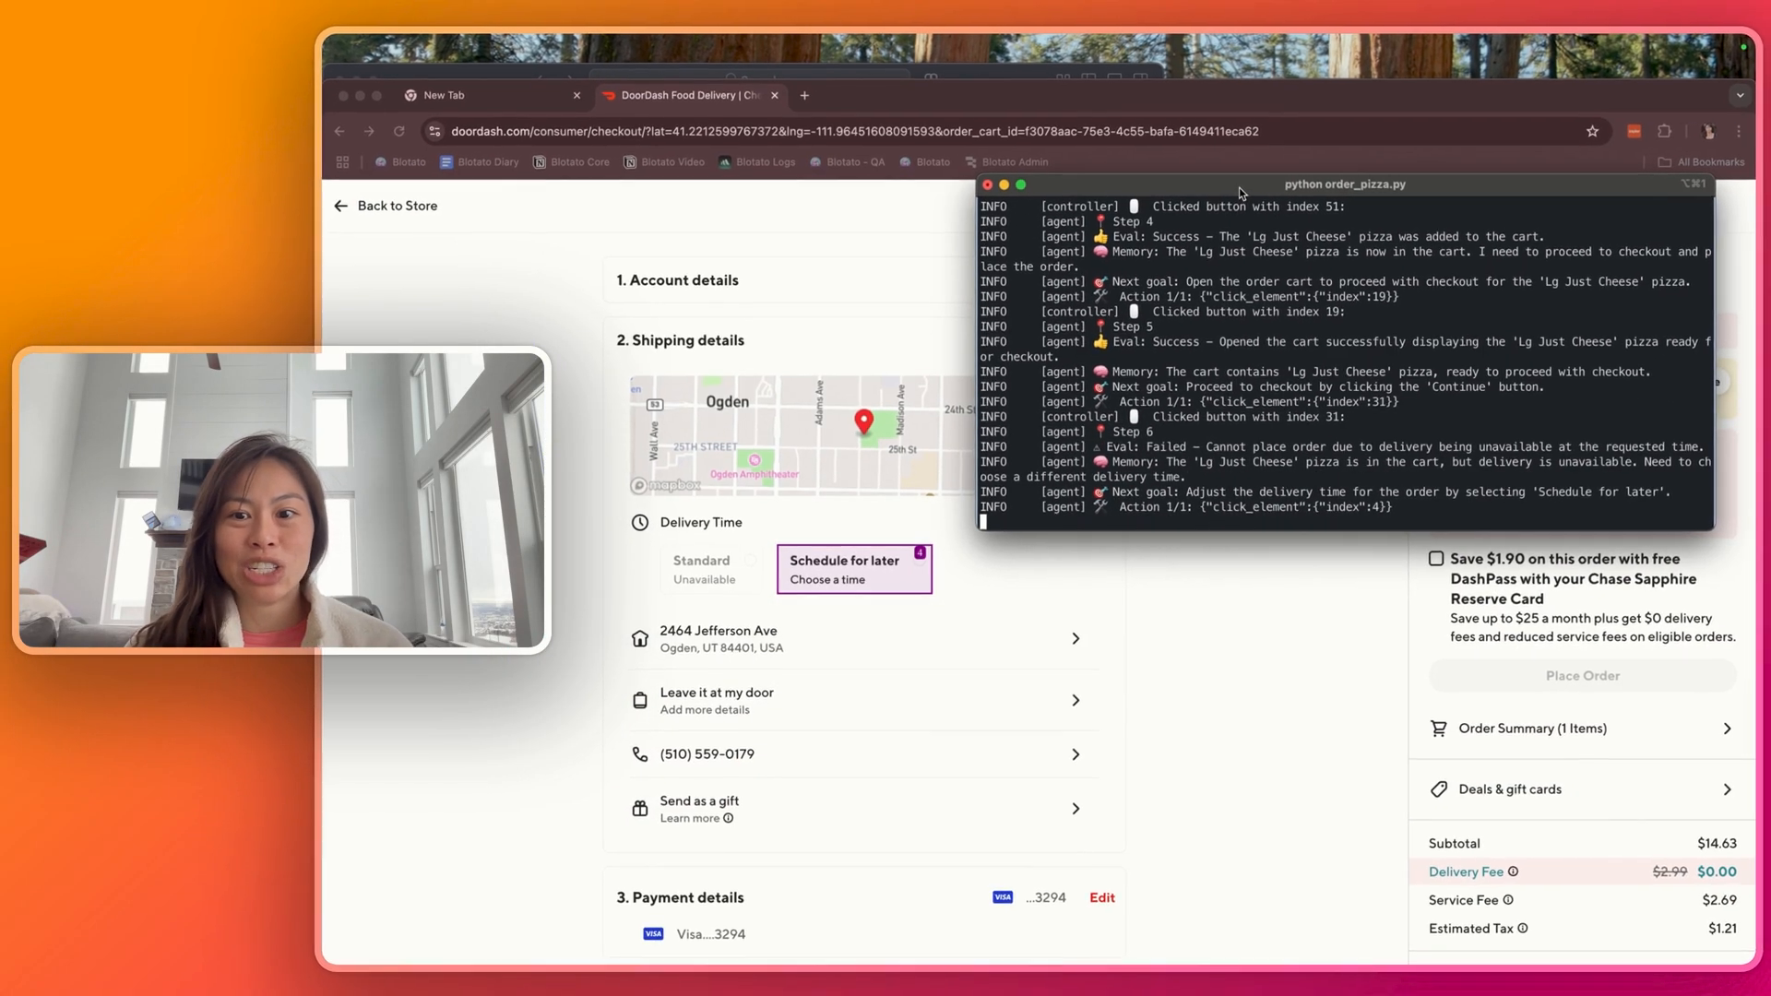
# Step: Schedule the delivery for later, picking today's 12:50 PM–1:10 PM slot, and confirm
pyautogui.click(851, 570)
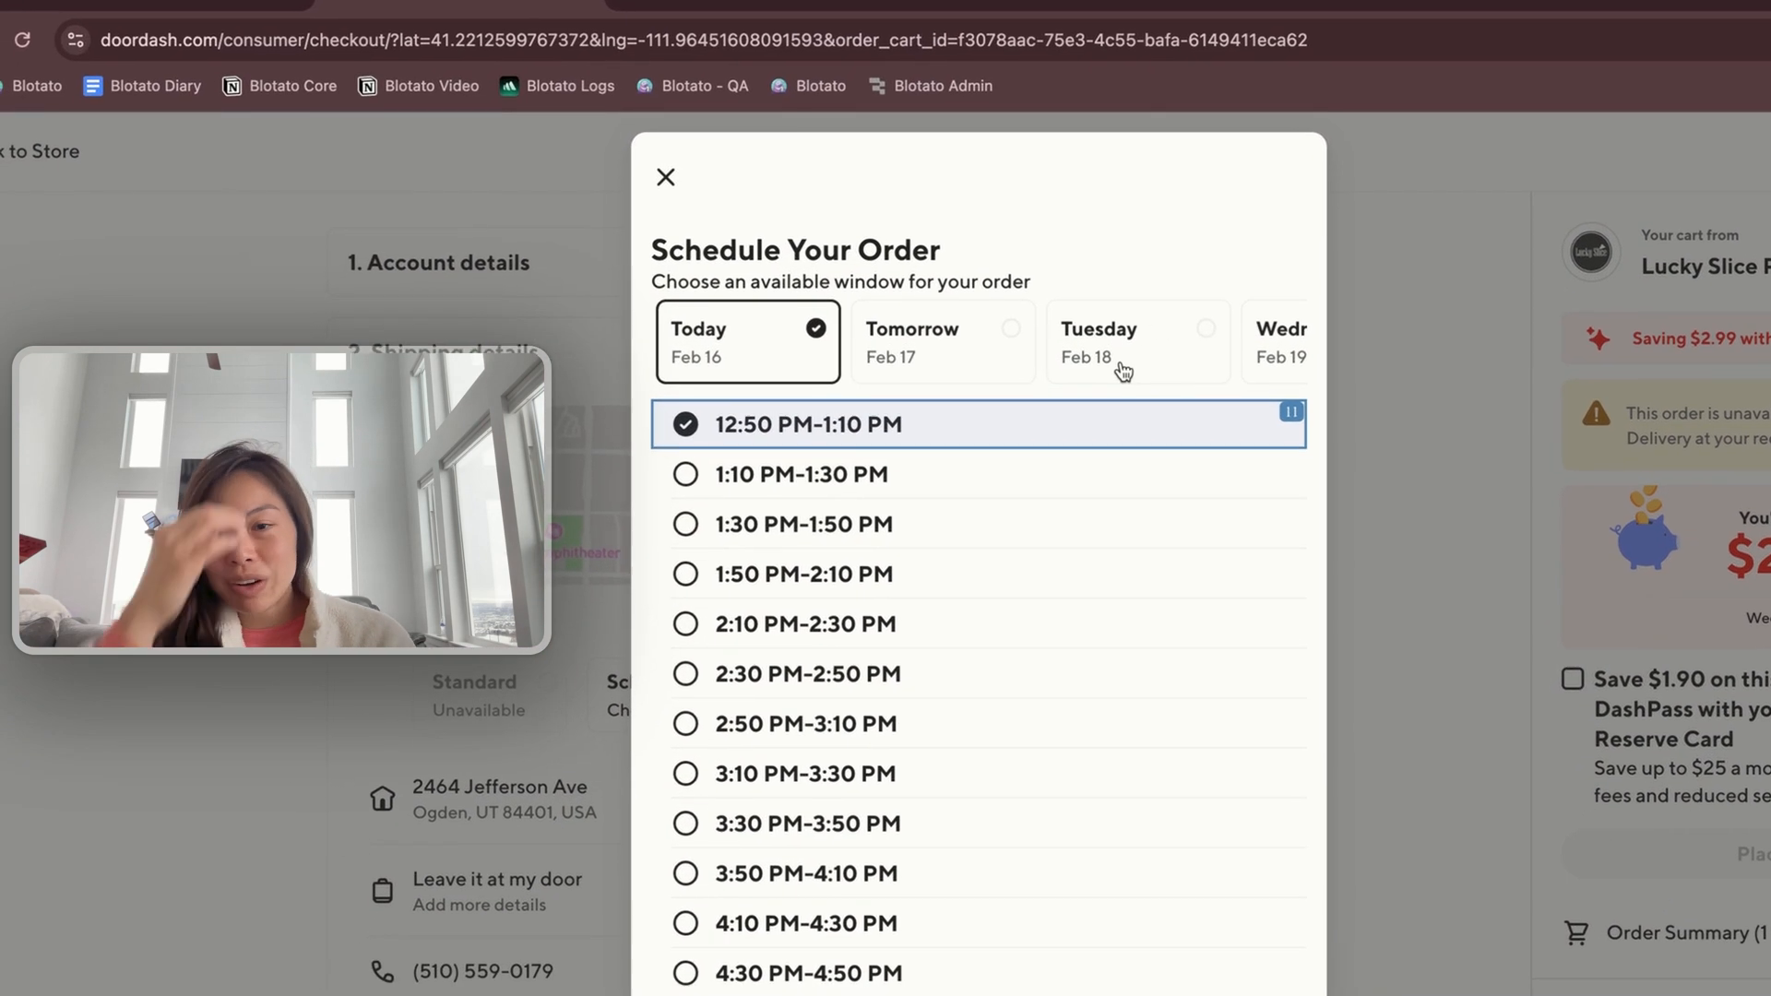
pyautogui.click(665, 177)
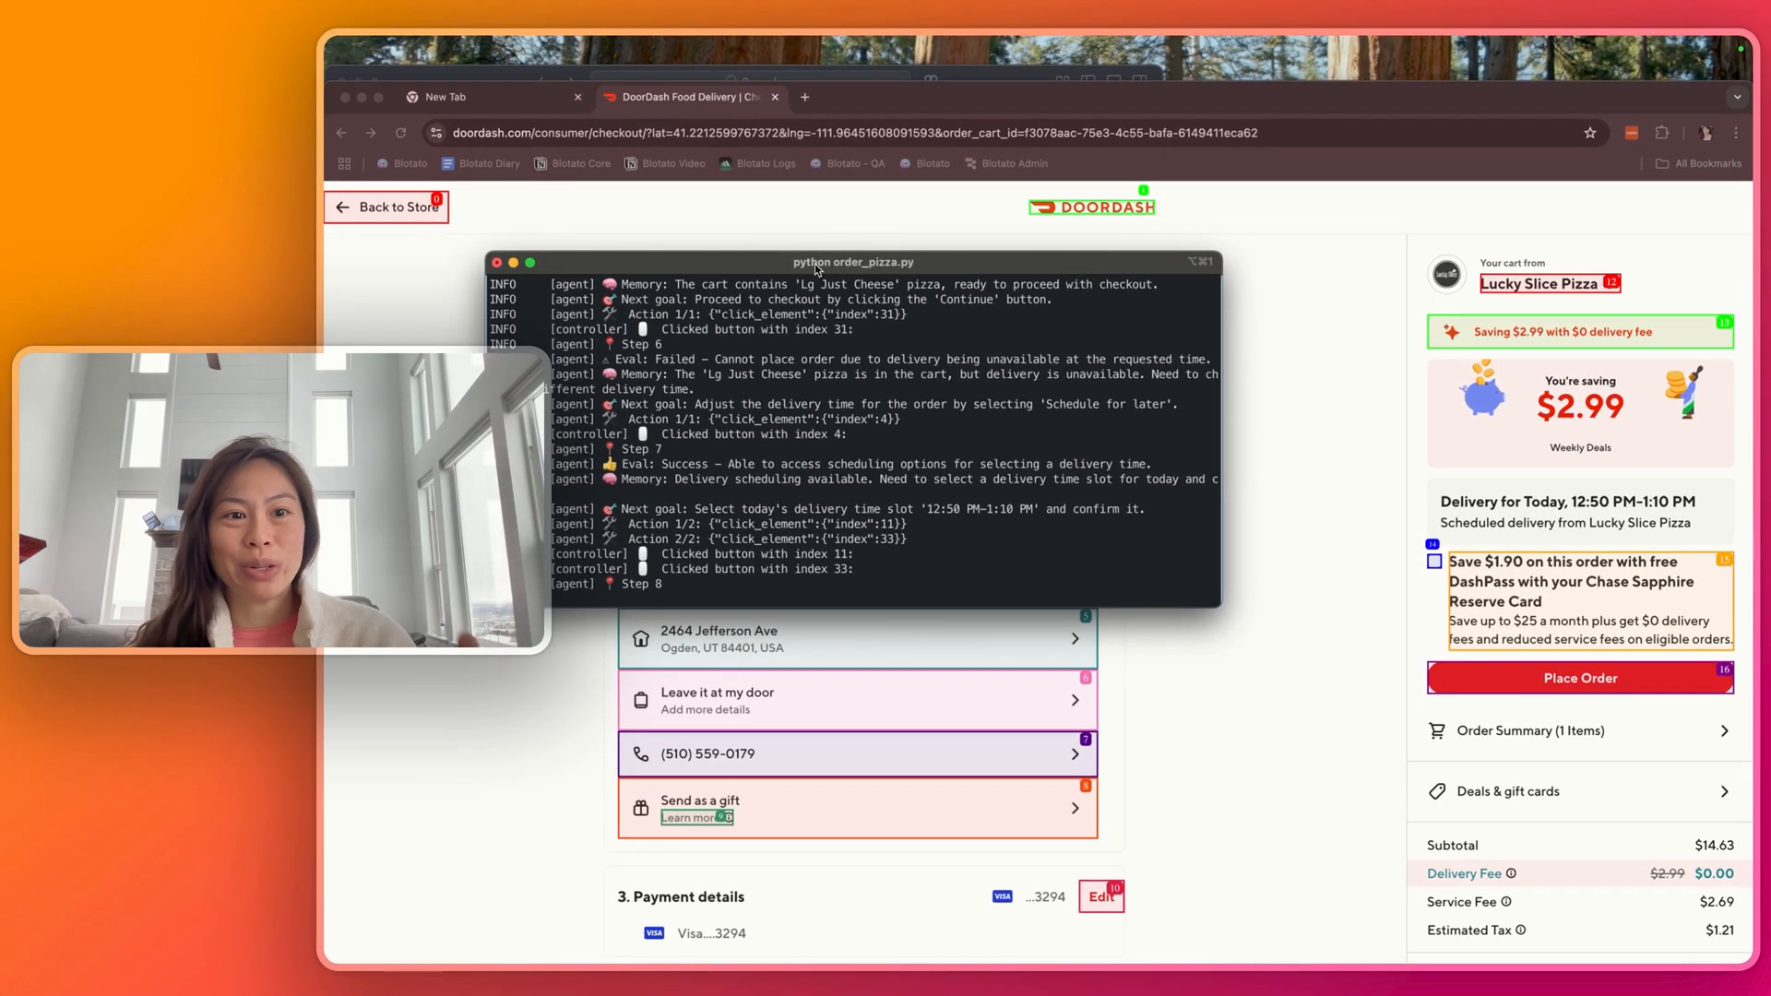
pyautogui.click(1579, 678)
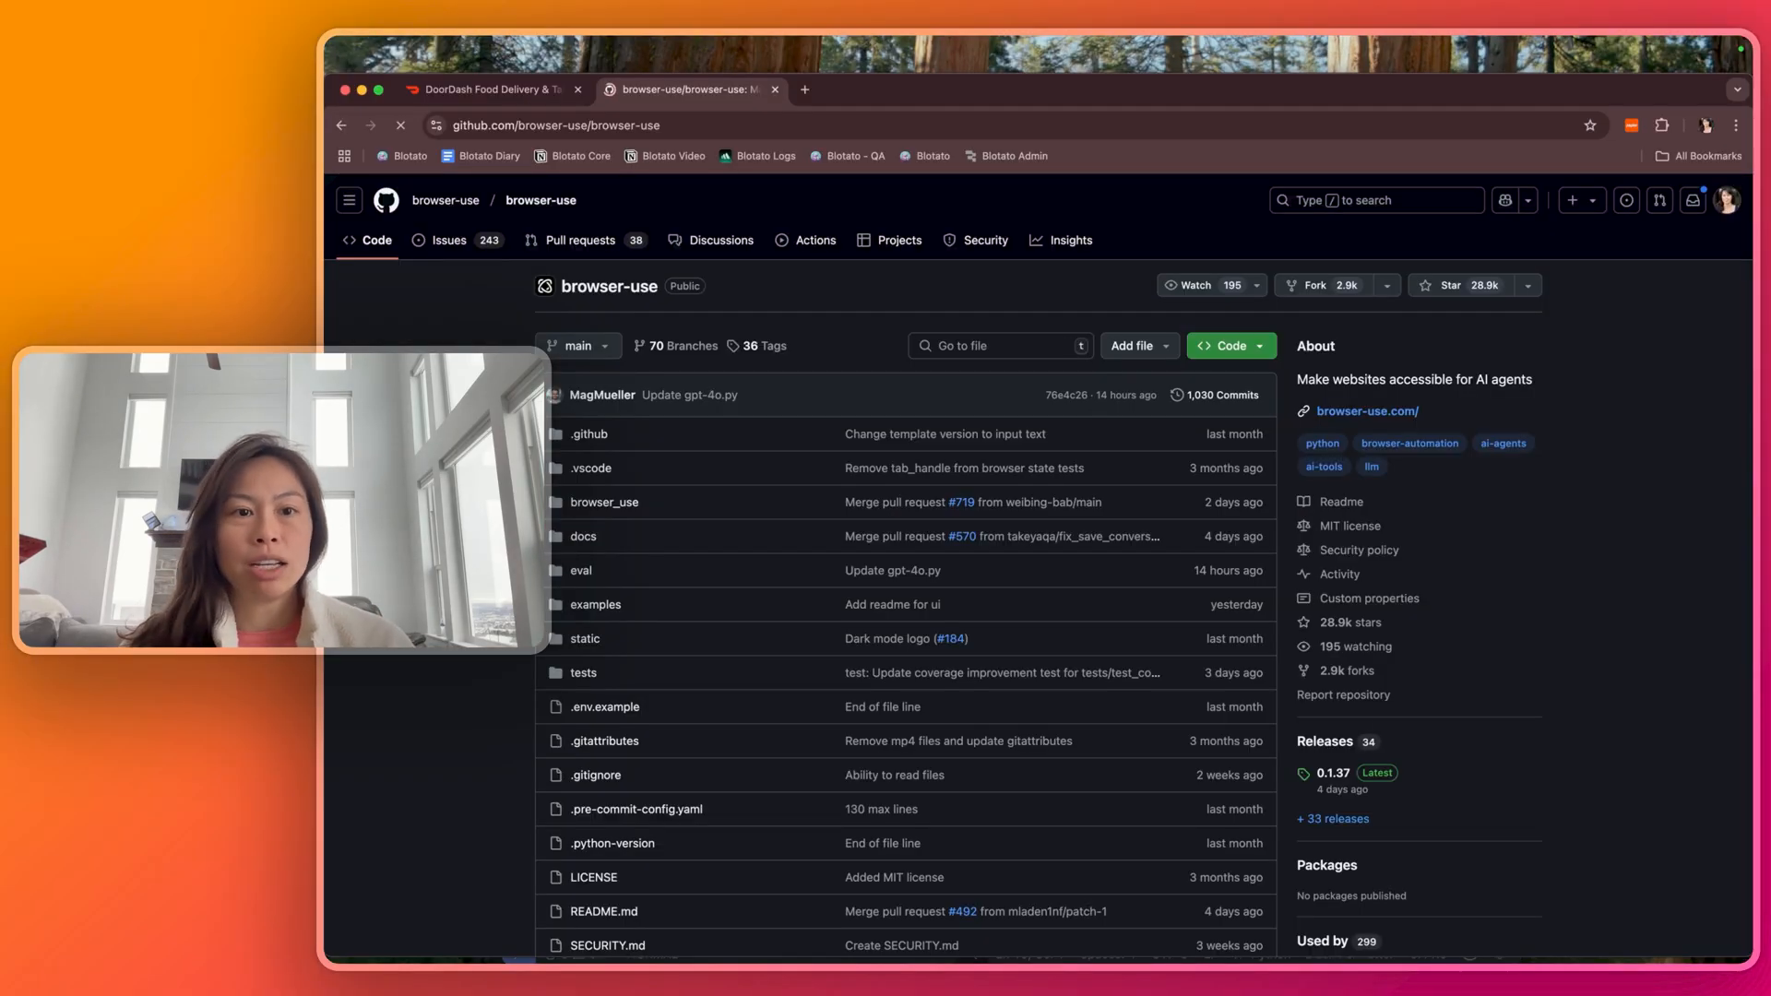
pyautogui.scroll(-3)
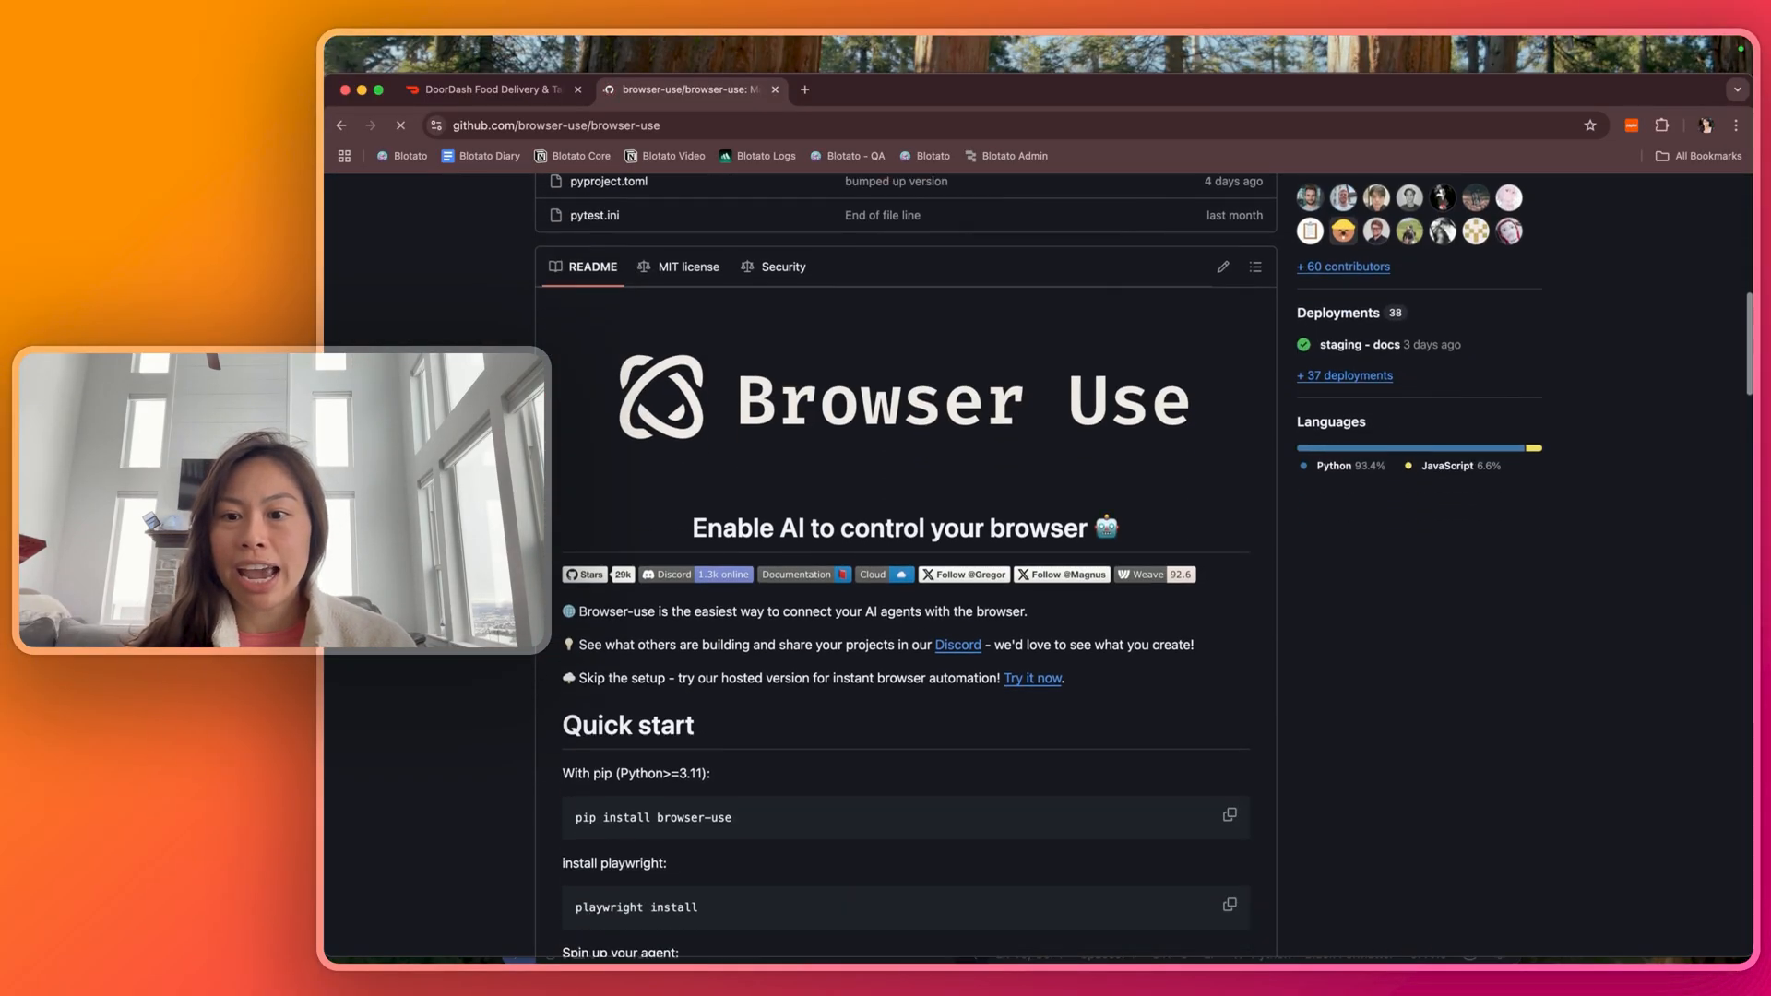
pyautogui.scroll(-3)
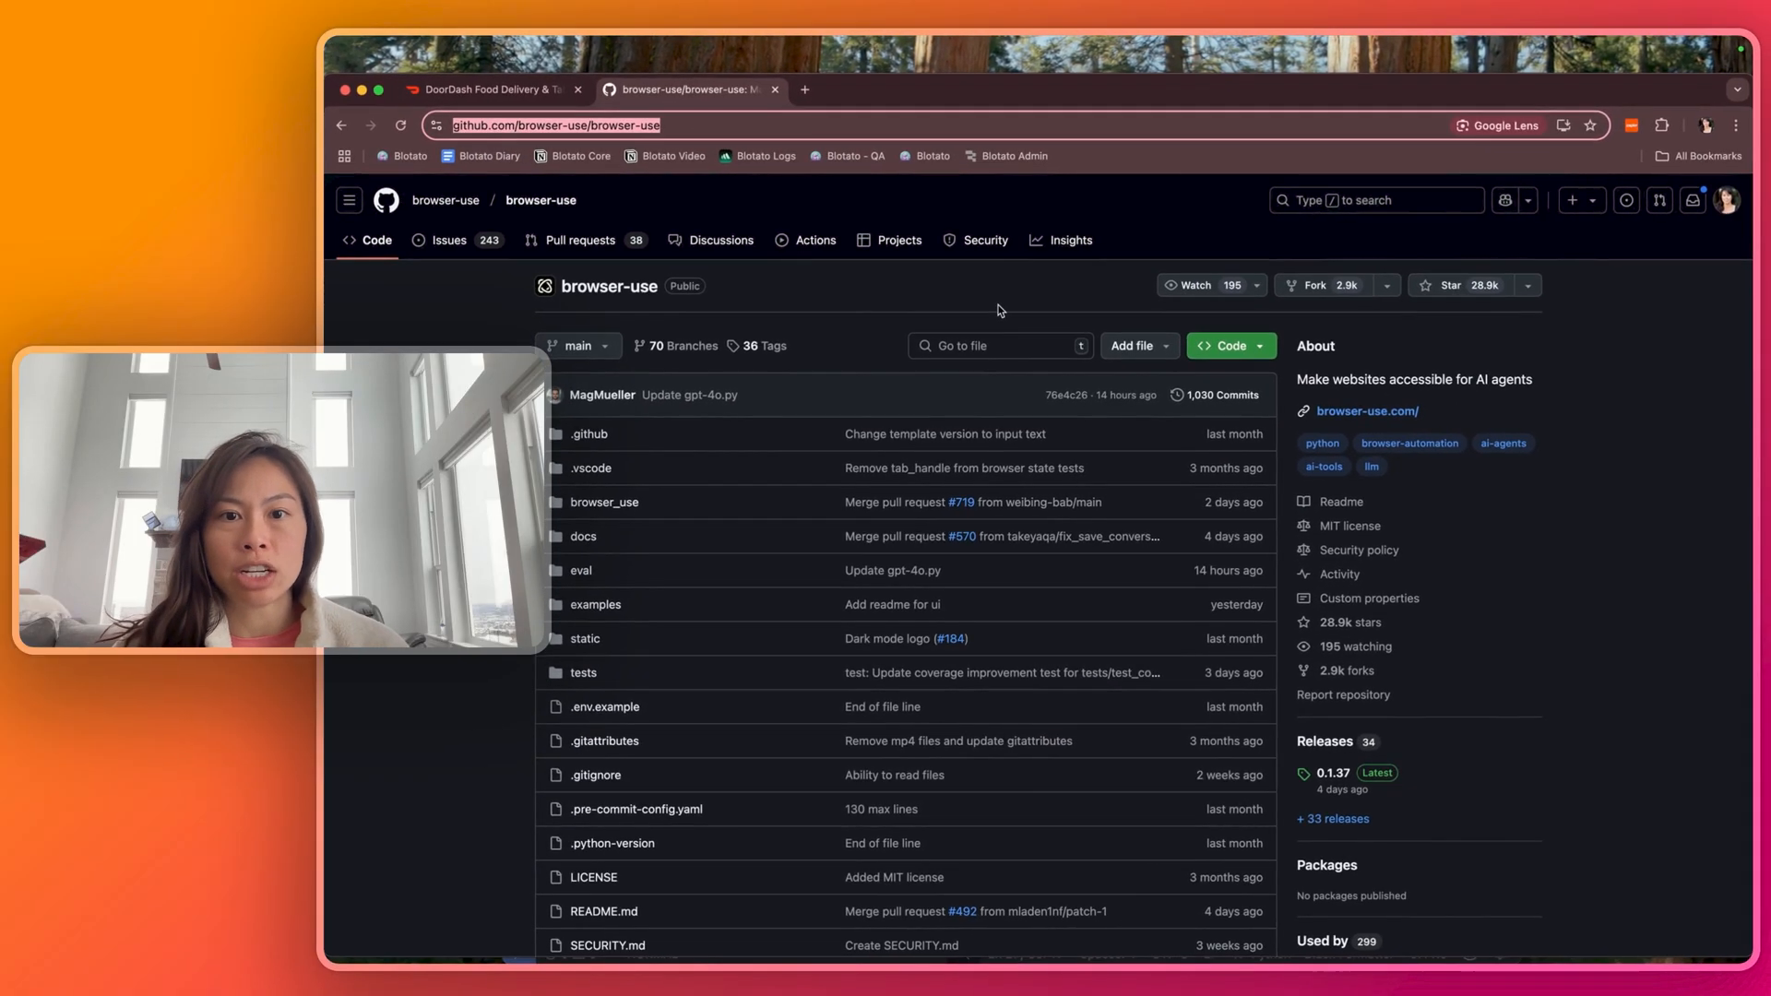
# Step: Open the browser-use clone options and copy the HTTPS clone URL instead of SSH
pyautogui.click(1222, 346)
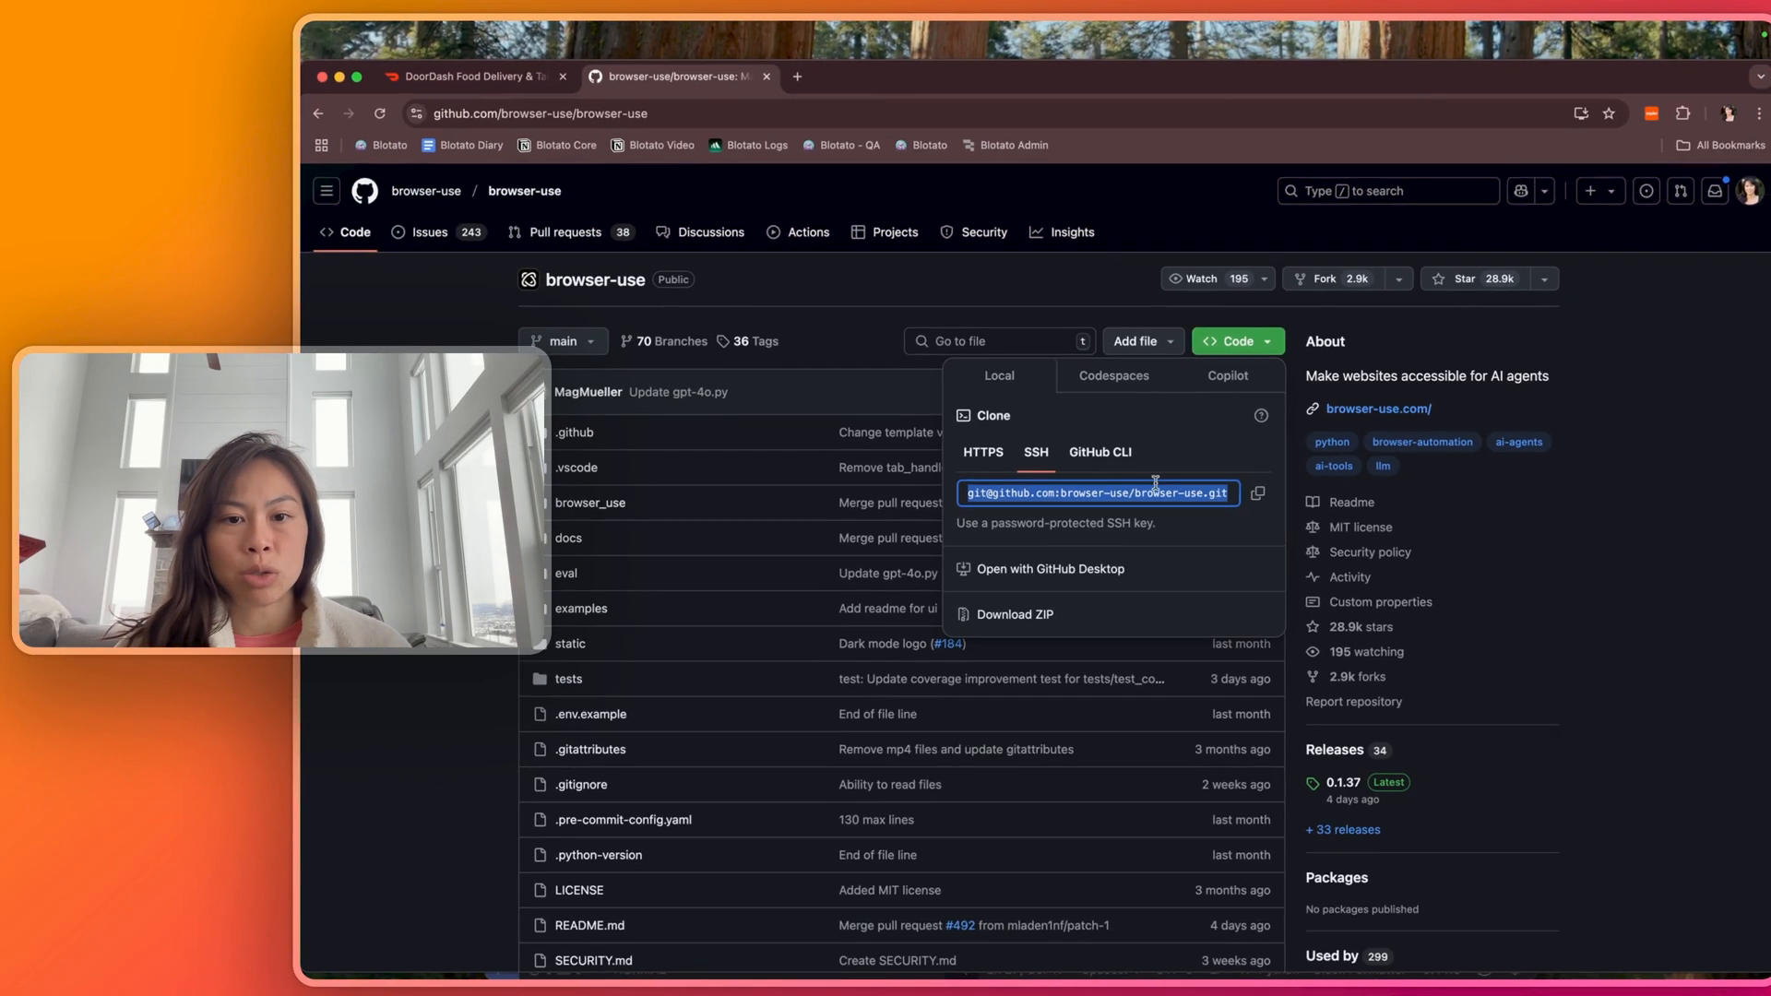
pyautogui.click(1257, 492)
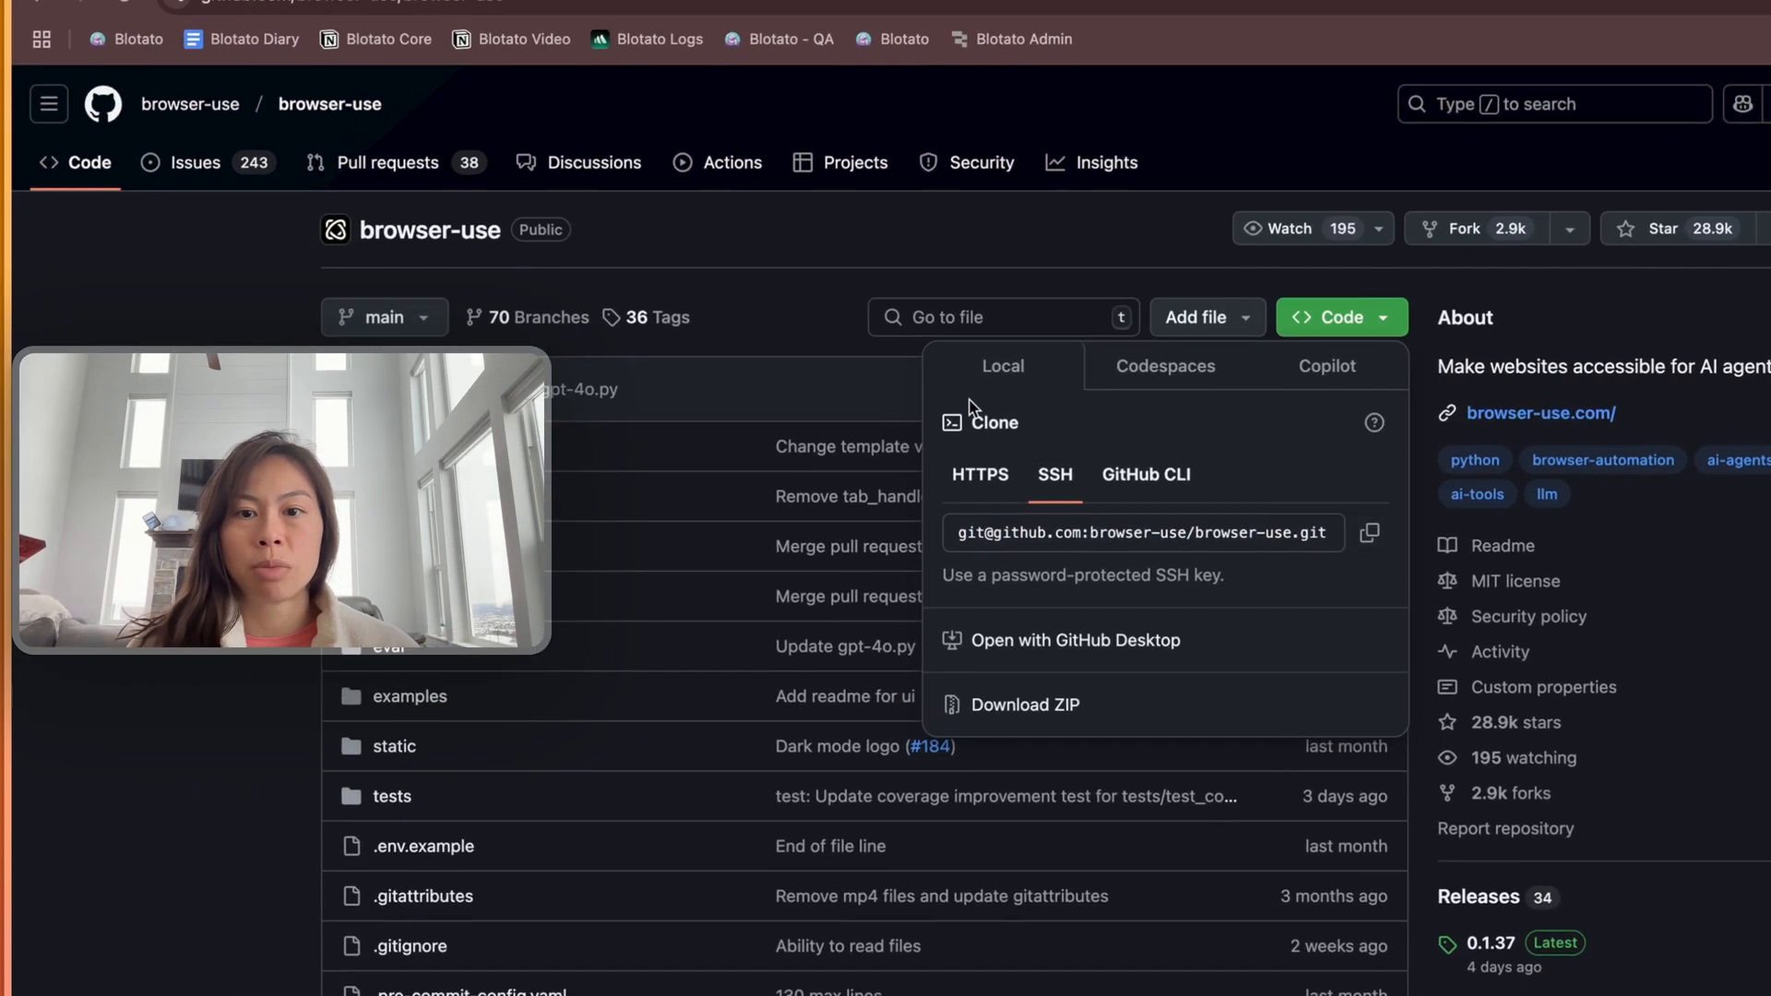
pyautogui.click(972, 474)
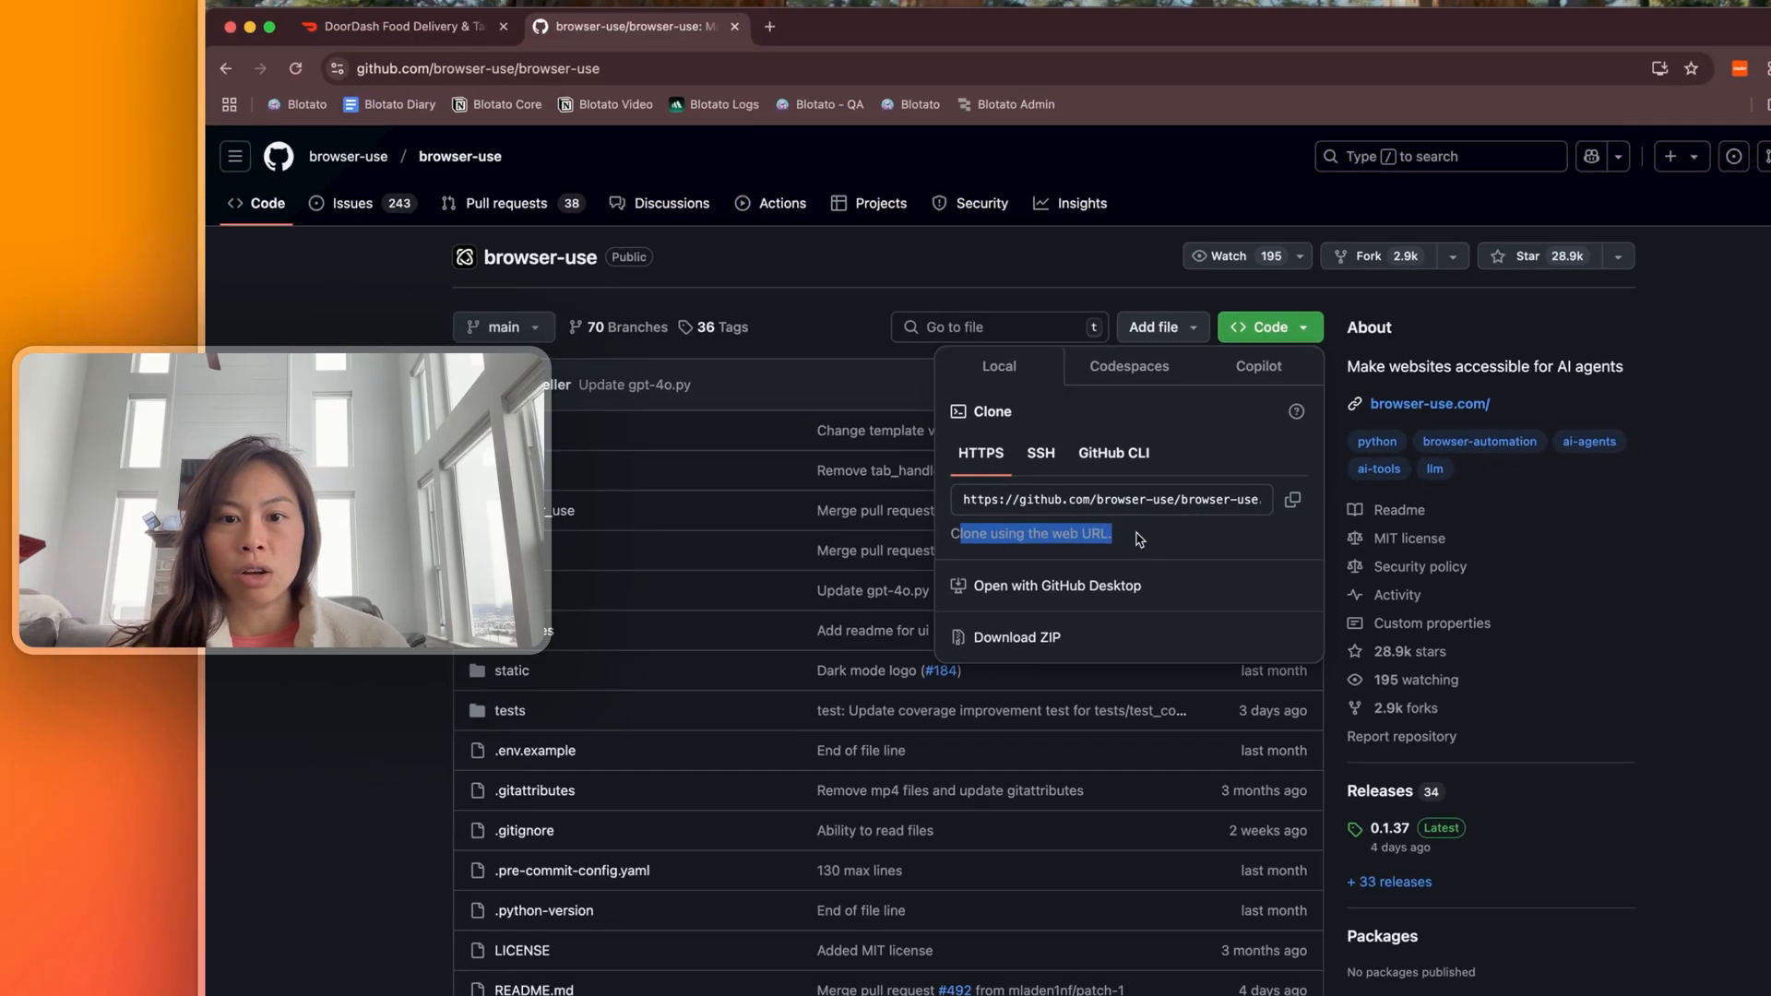
pyautogui.click(1292, 498)
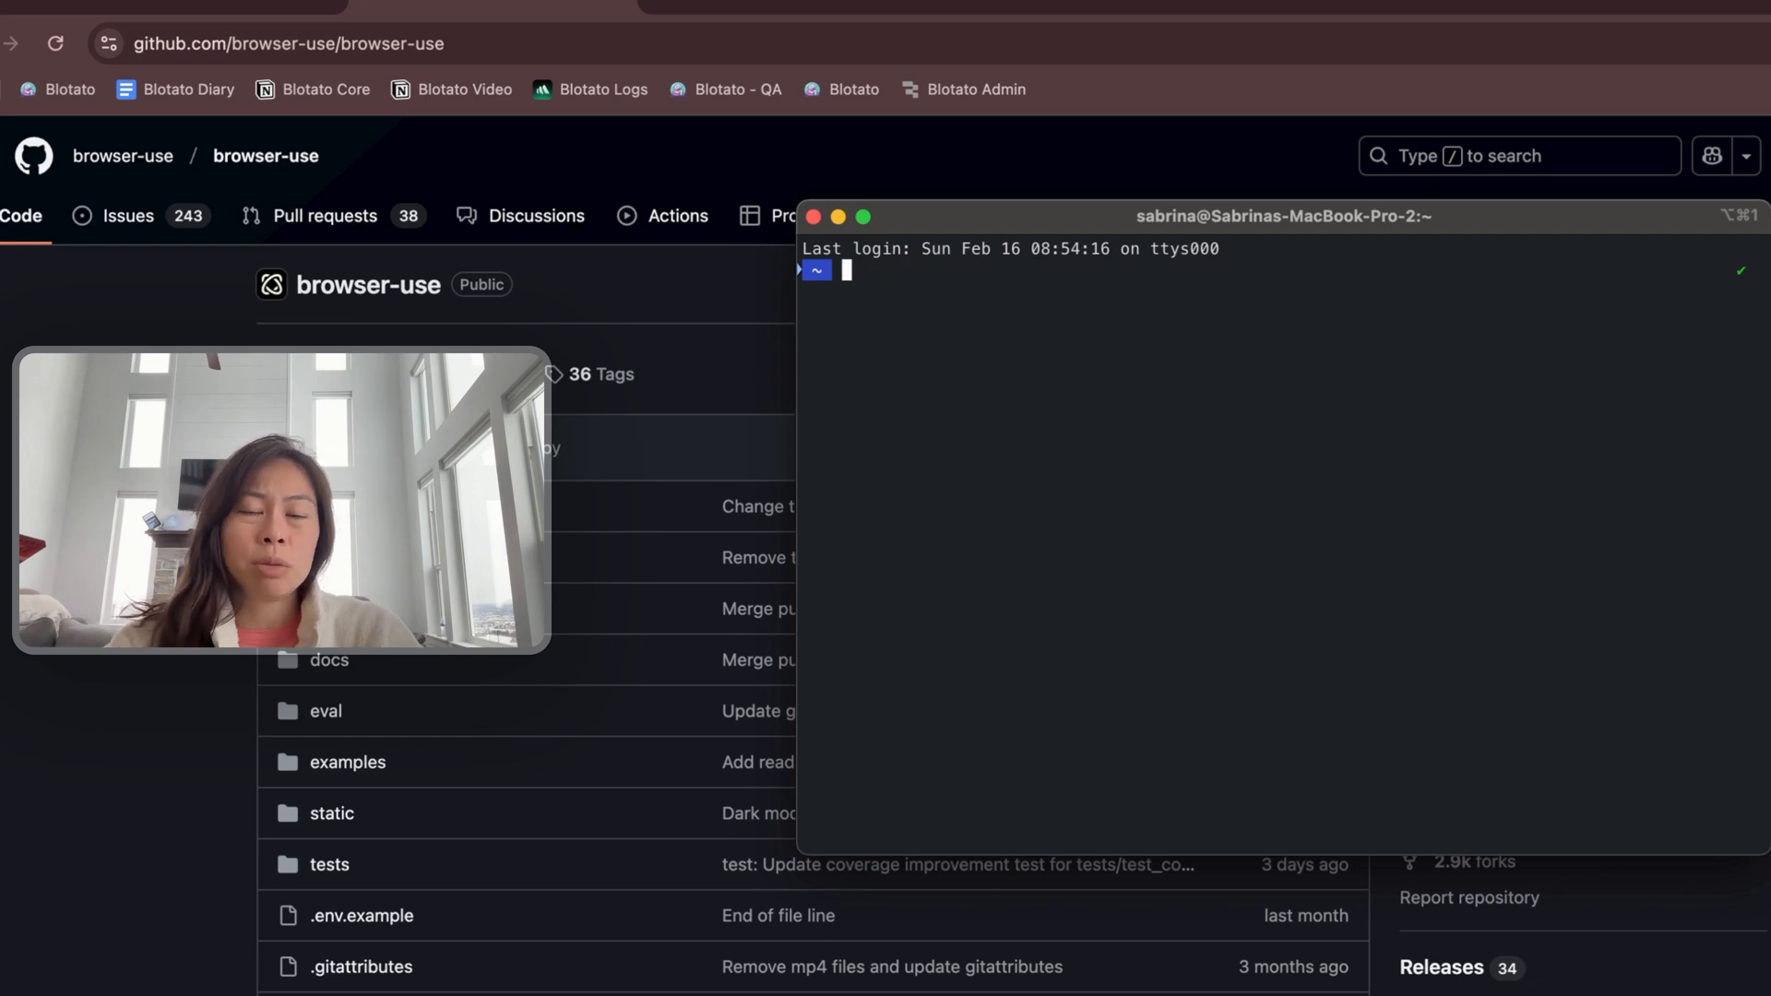
# Step: List the home folder and create the ai-coders folder with mkdir
pyautogui.write('ls')
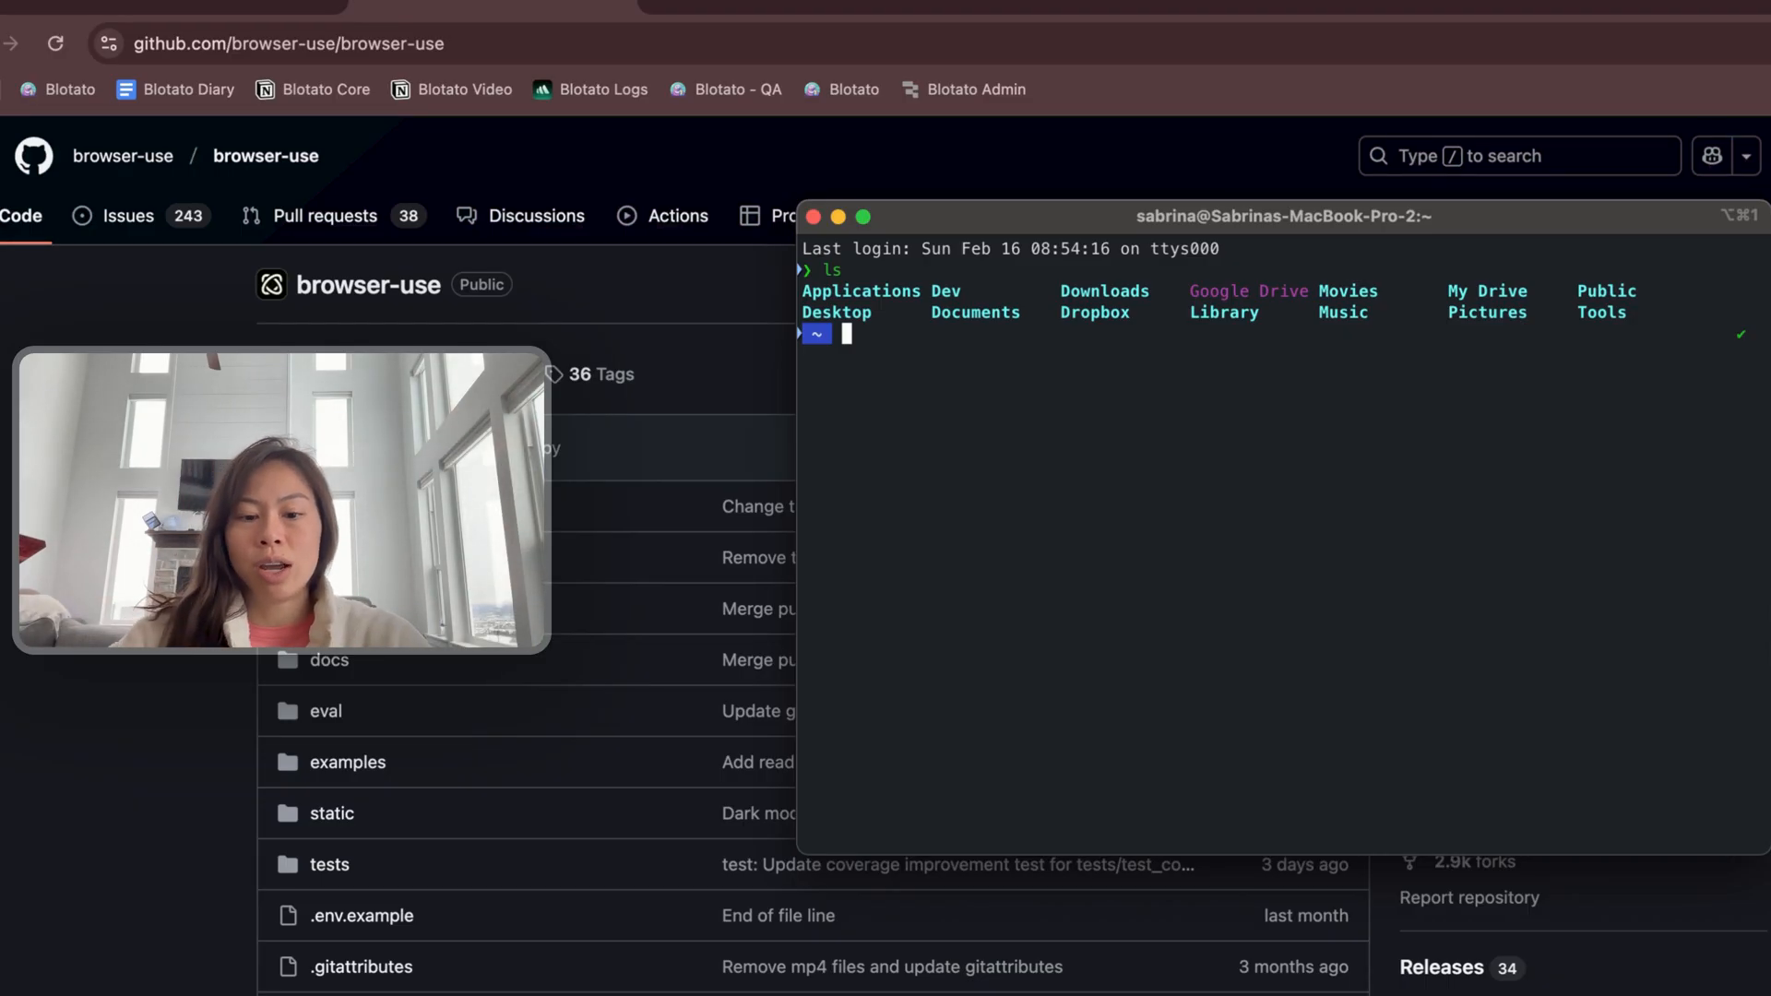
pyautogui.write('mkdir ai-coders')
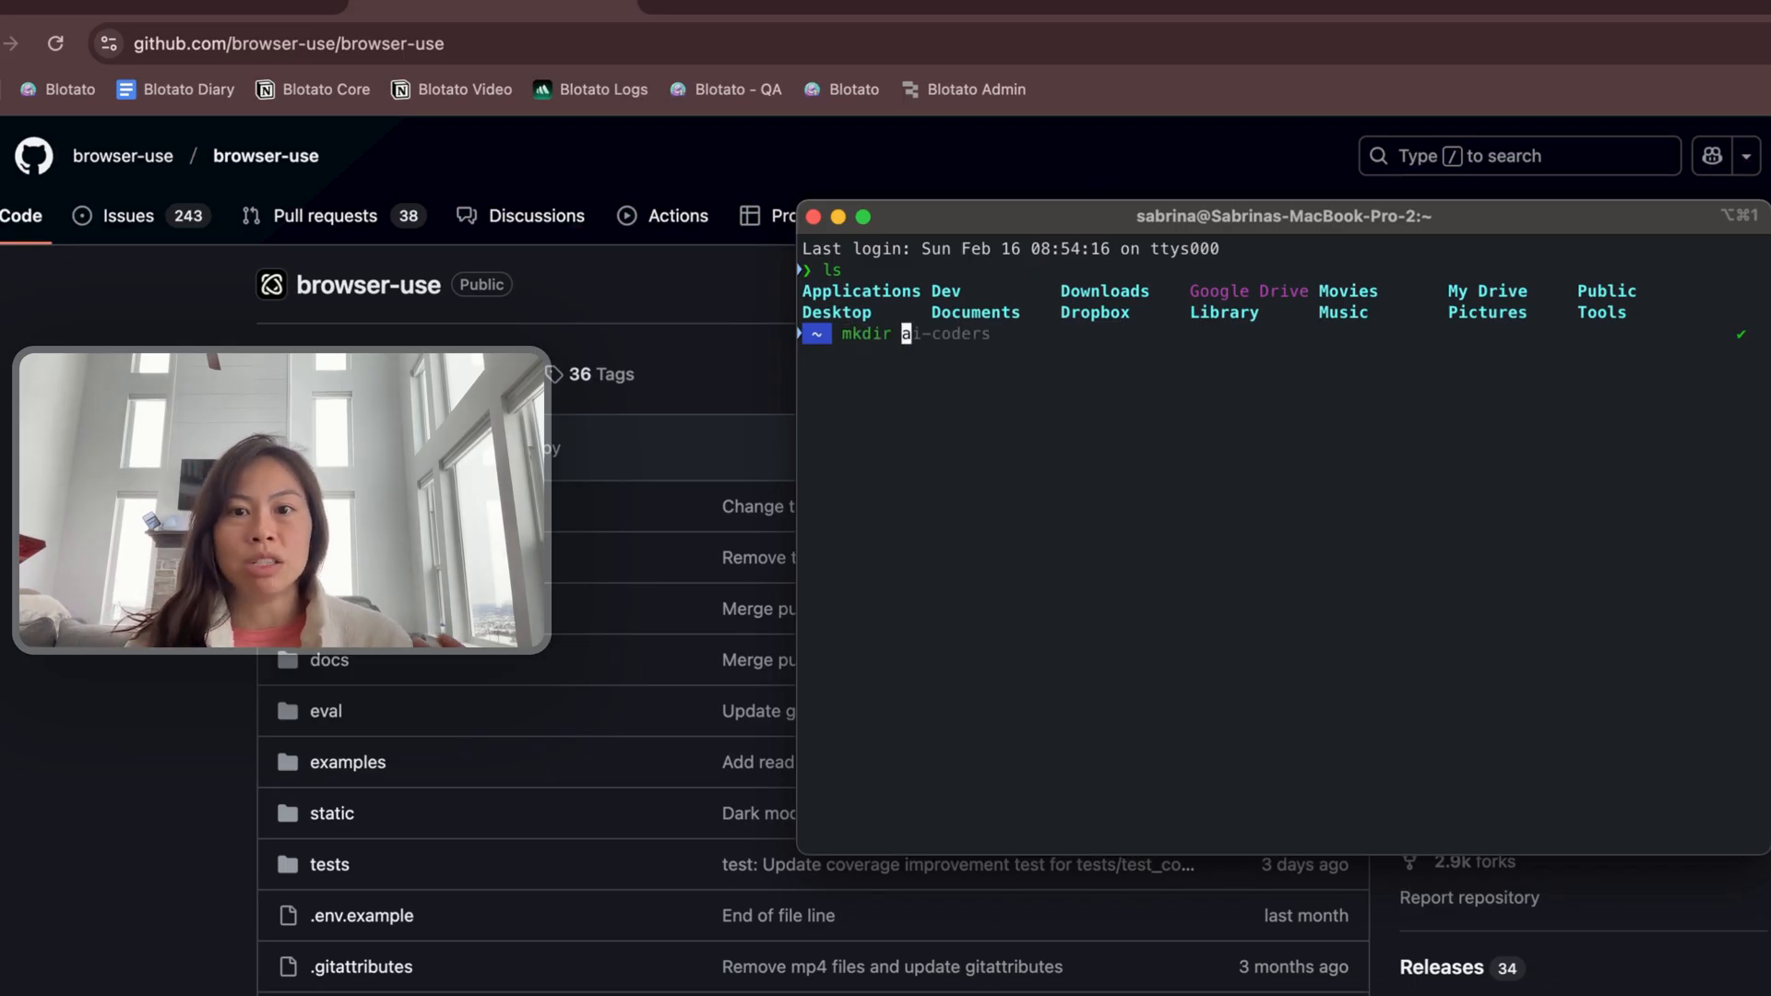
pyautogui.write('agents')
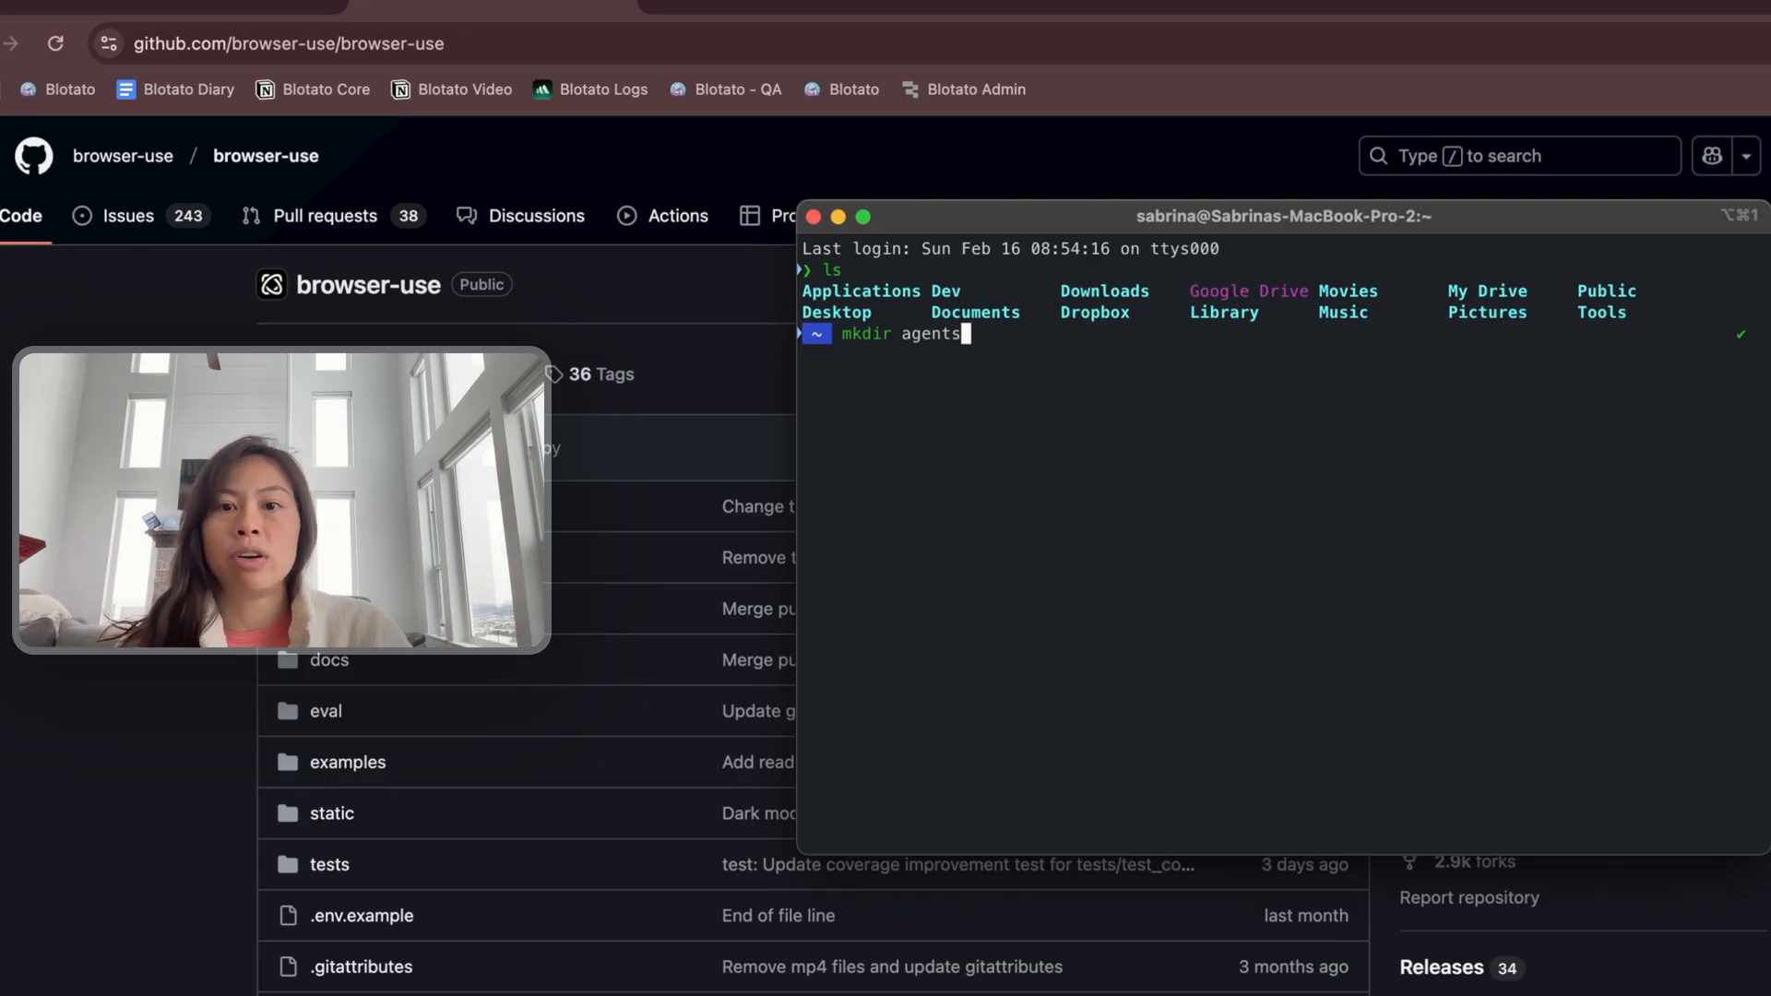
pyautogui.write('ai-coders')
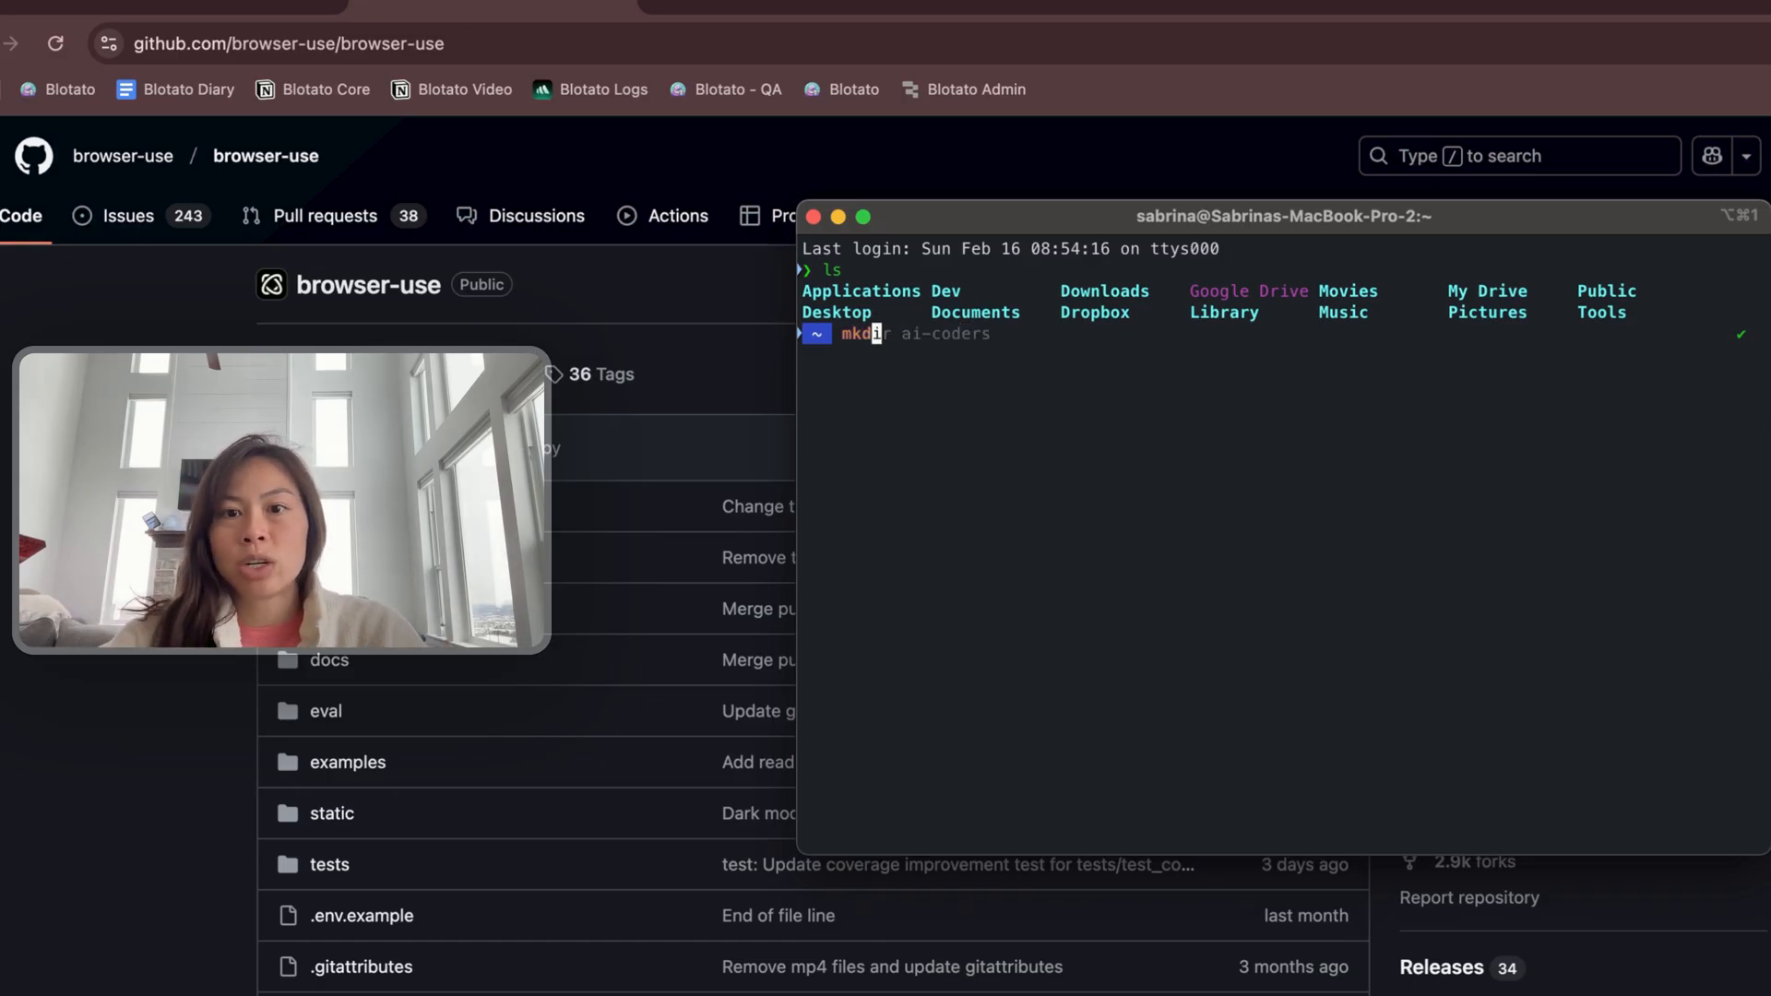
pyautogui.write('cd ..')
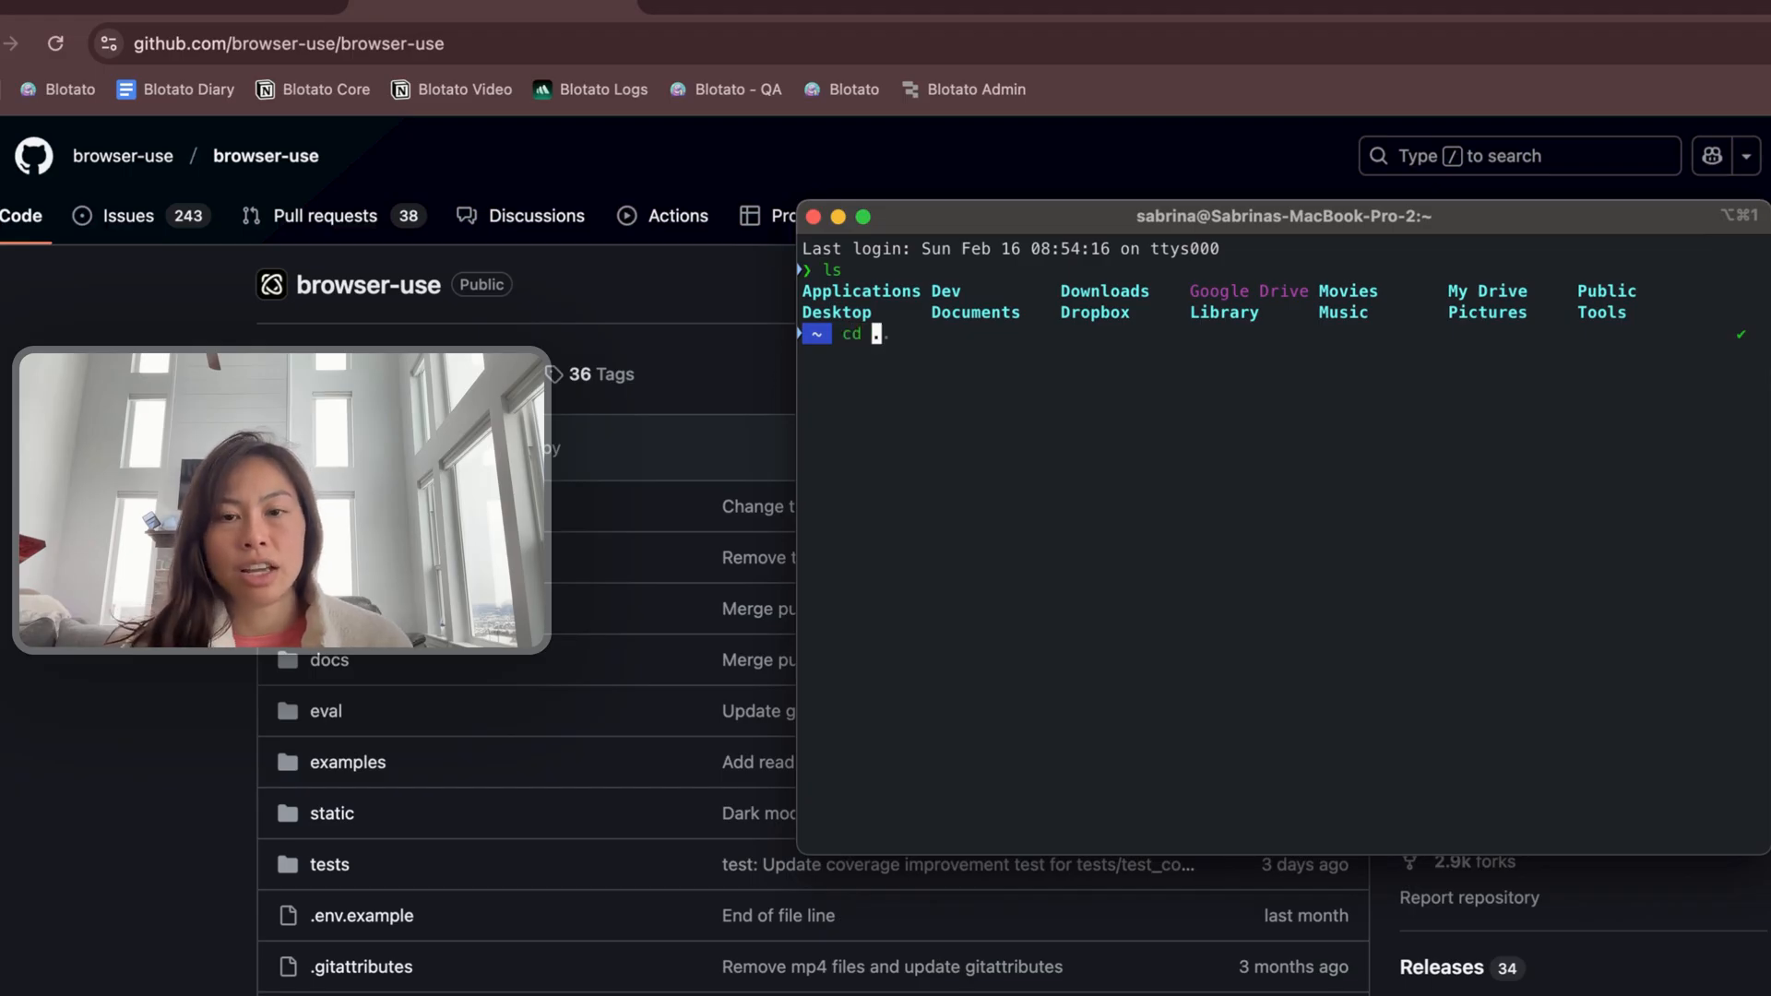
pyautogui.write('agents')
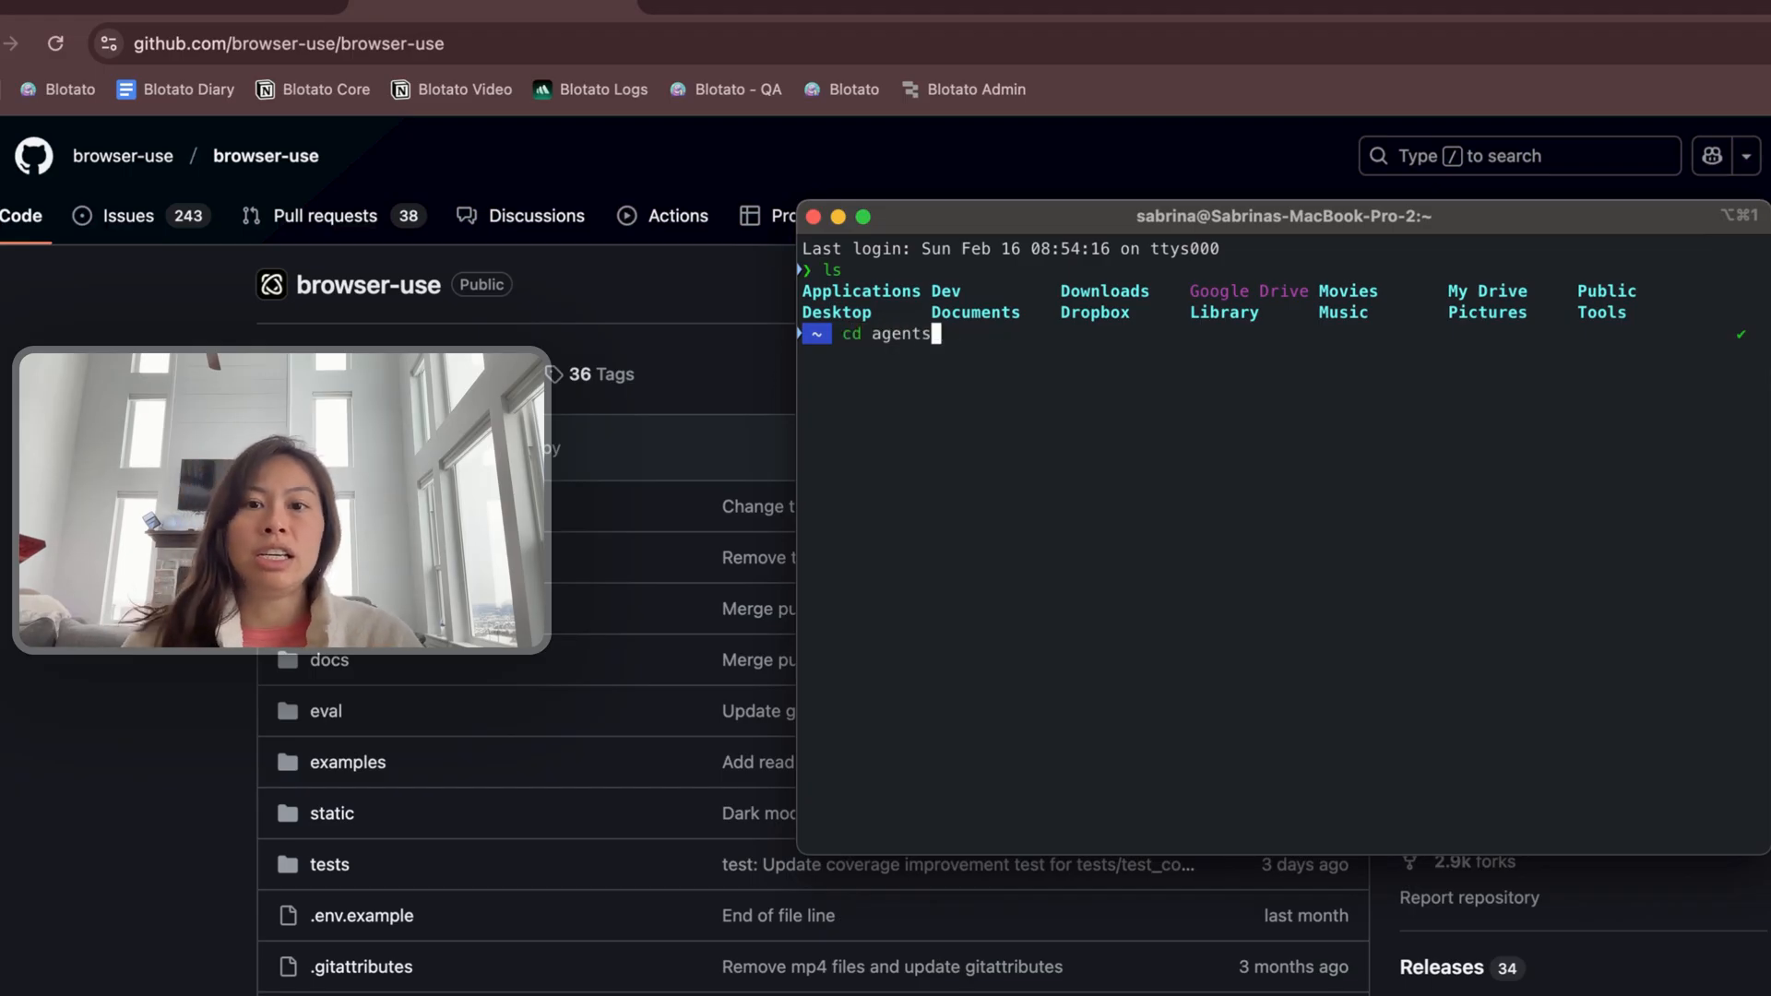
pyautogui.write('git clone https://github.com/browser-use/browser-use.git')
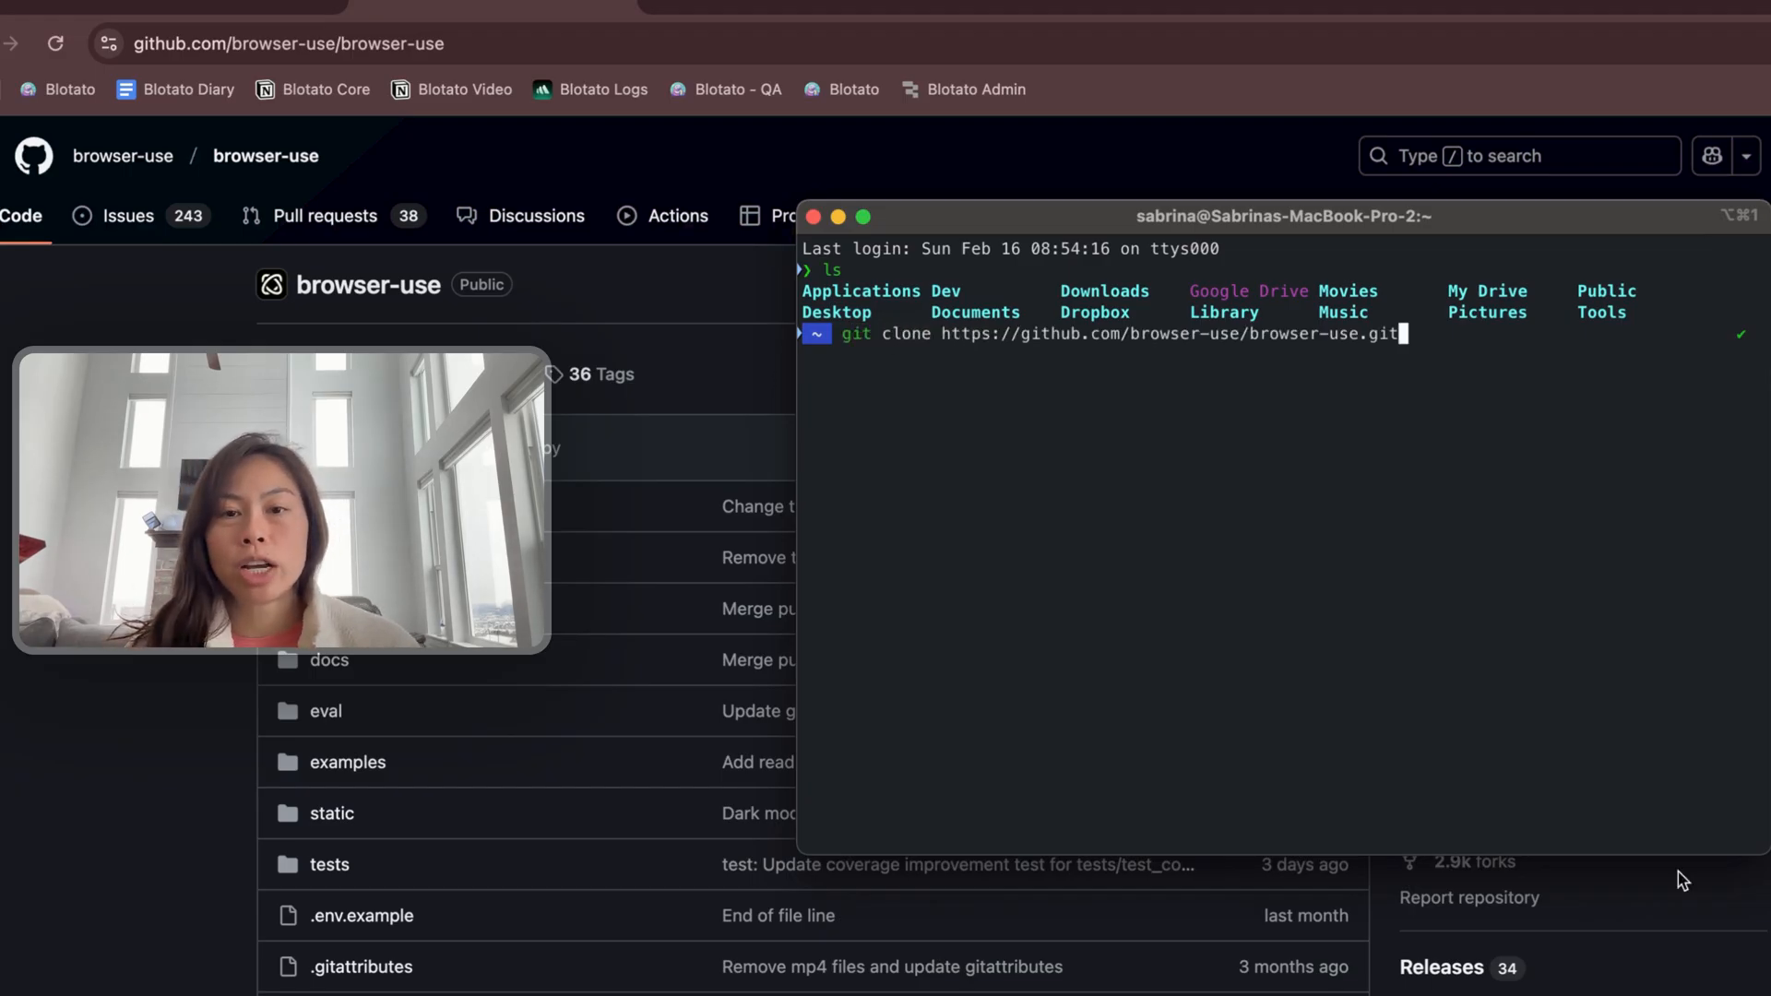
pyautogui.moveTo(975, 347)
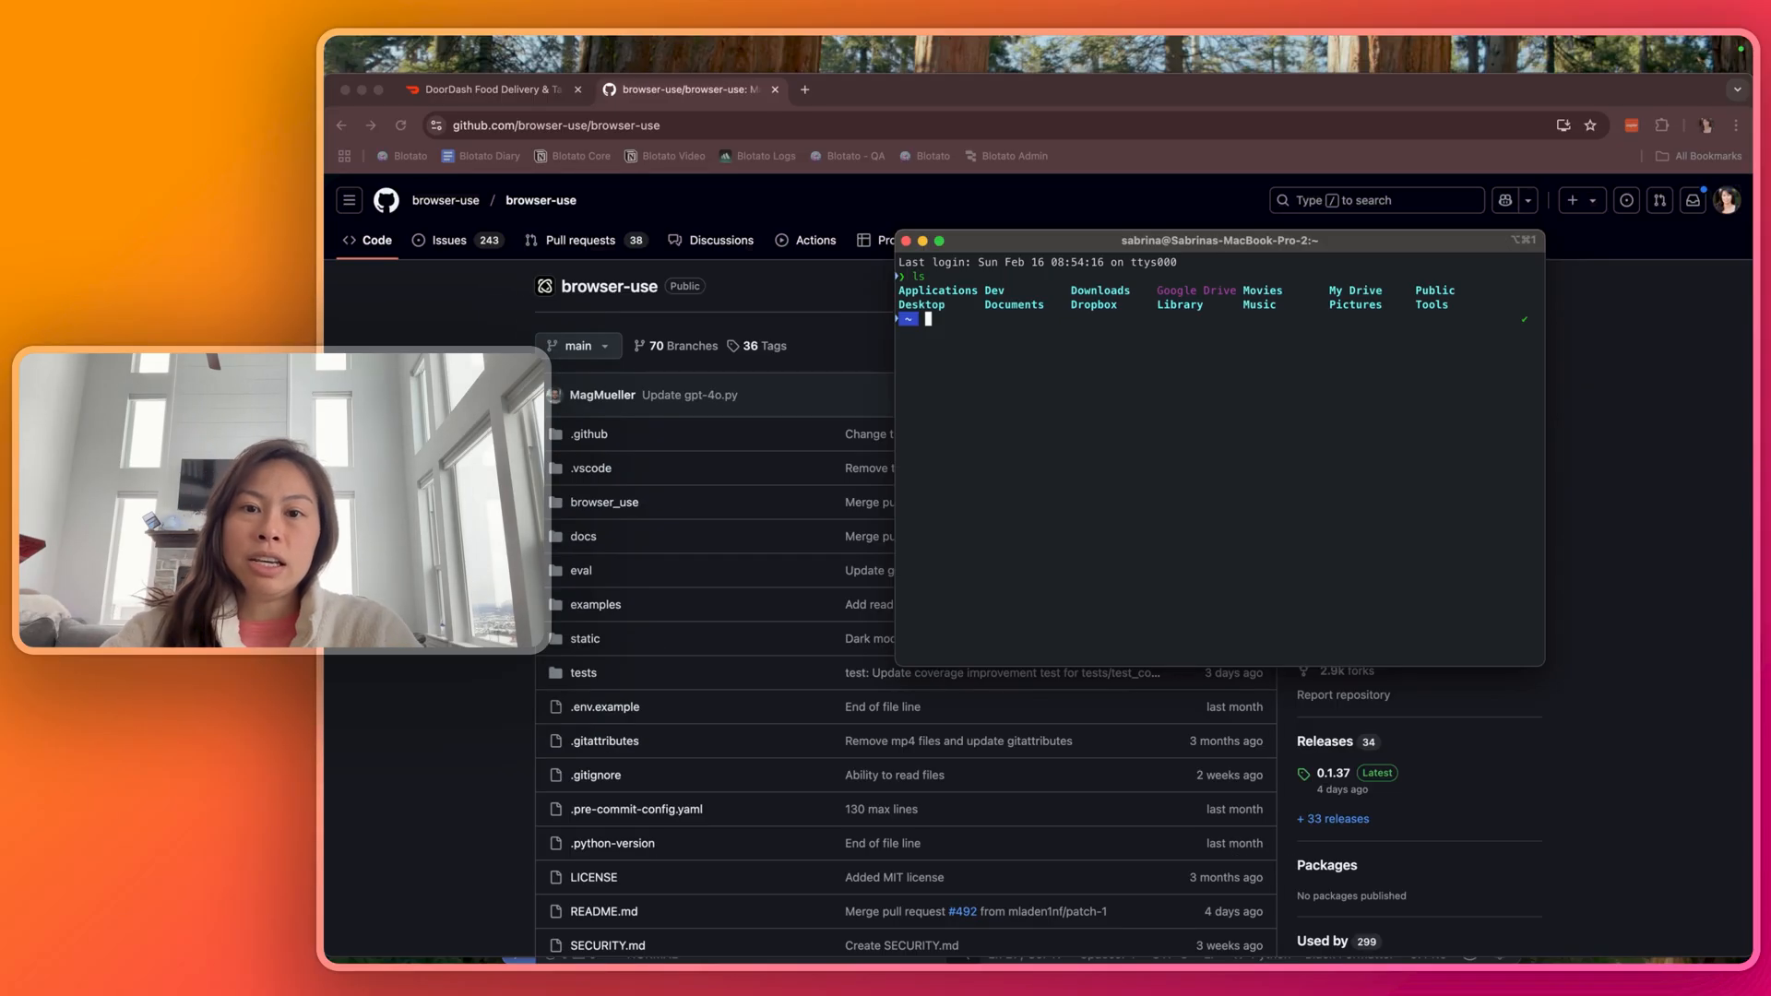
# Step: Type cd browser-use, then scroll the GitHub README quick-start
pyautogui.write('cd browser-use')
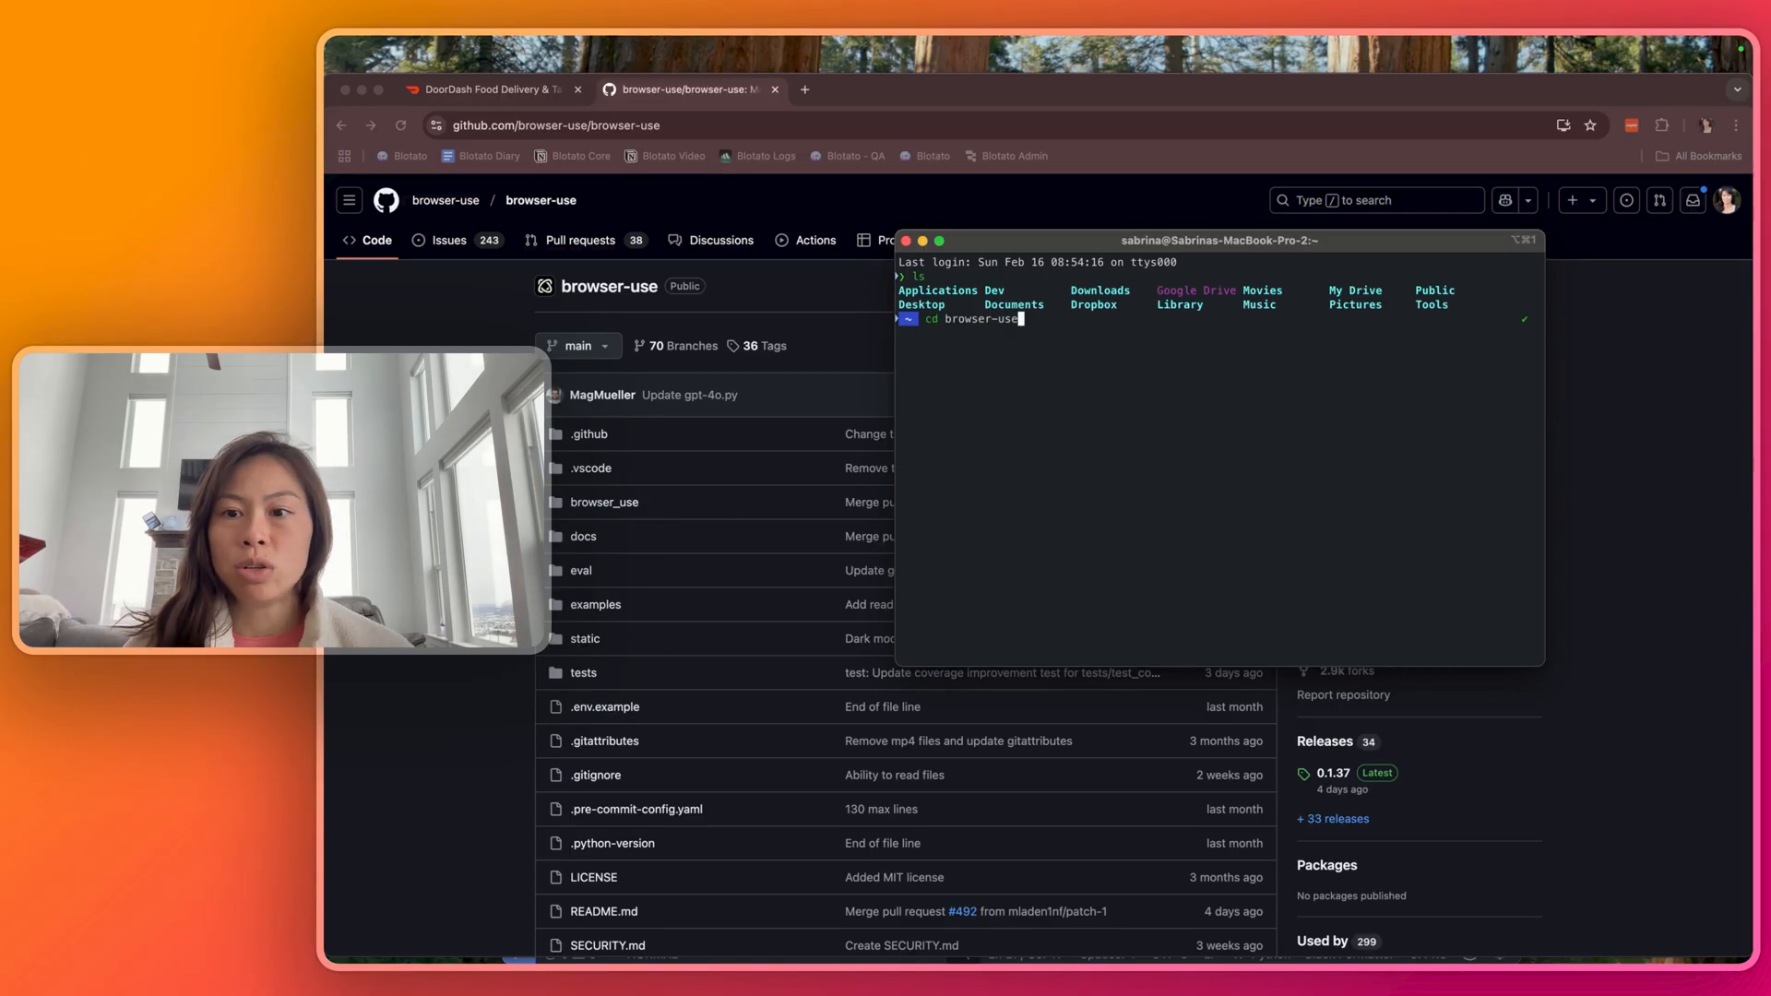
pyautogui.scroll(-3)
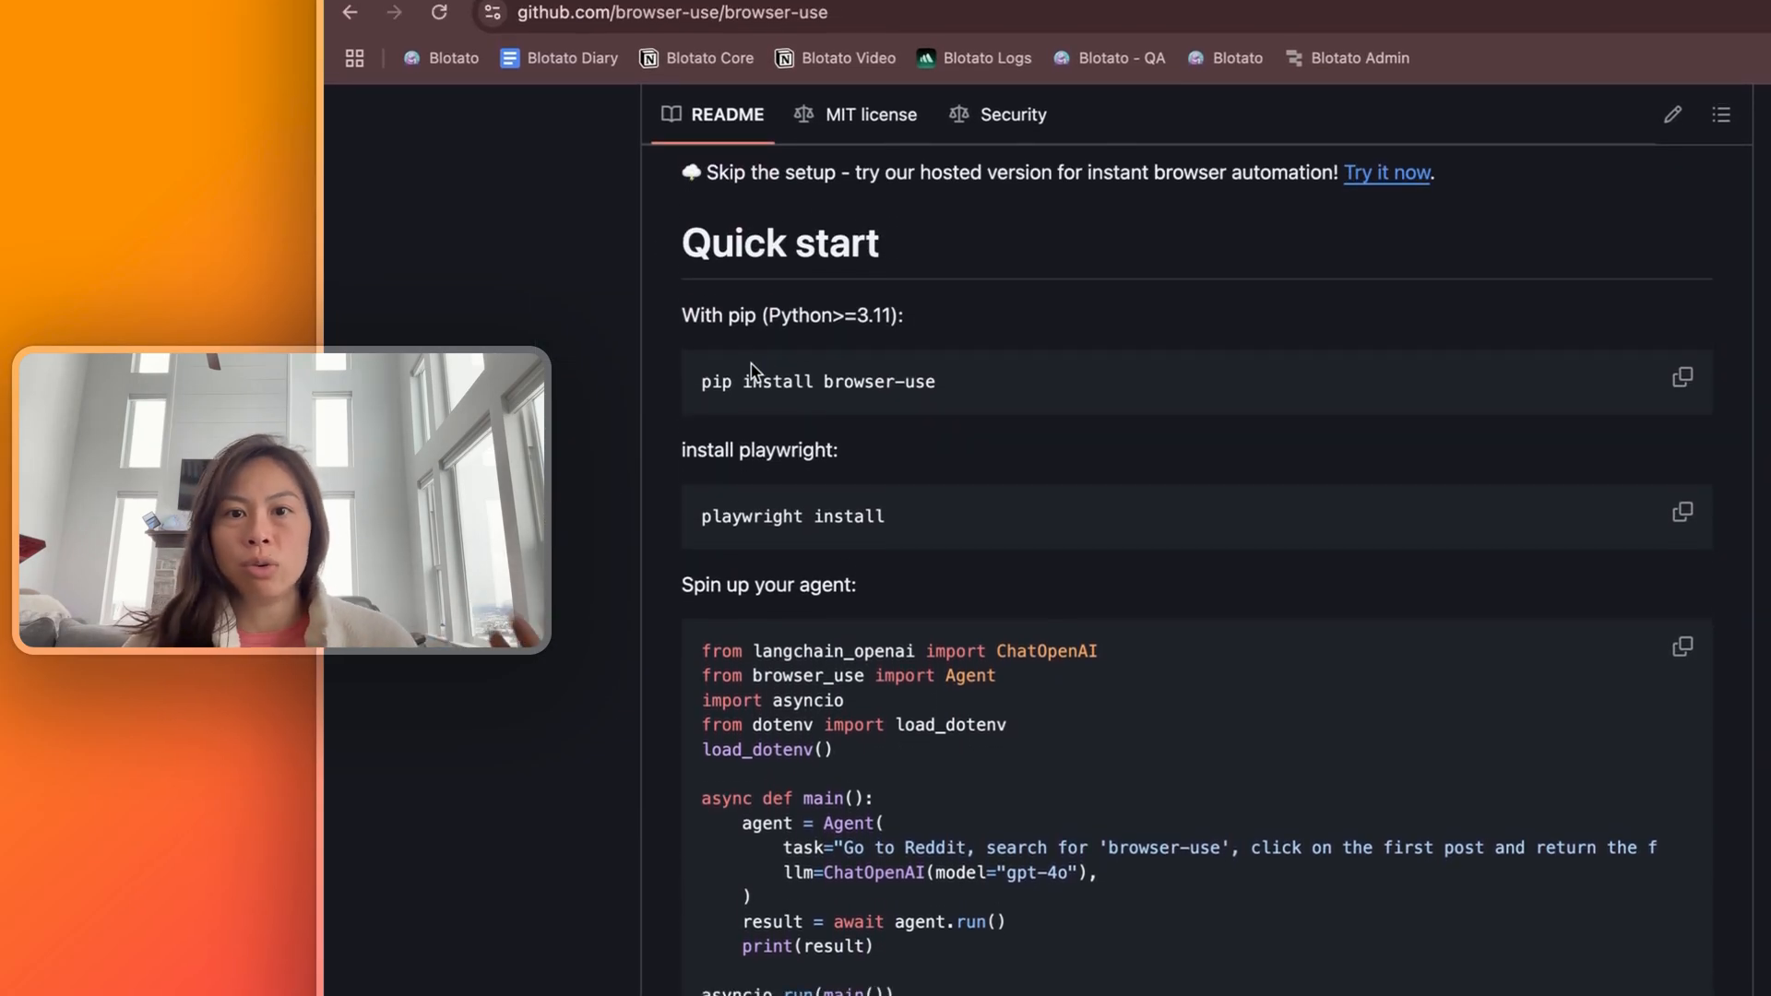
# Step: Read down the README Quick start's pip install, playwright install and agent example
pyautogui.scroll(-3)
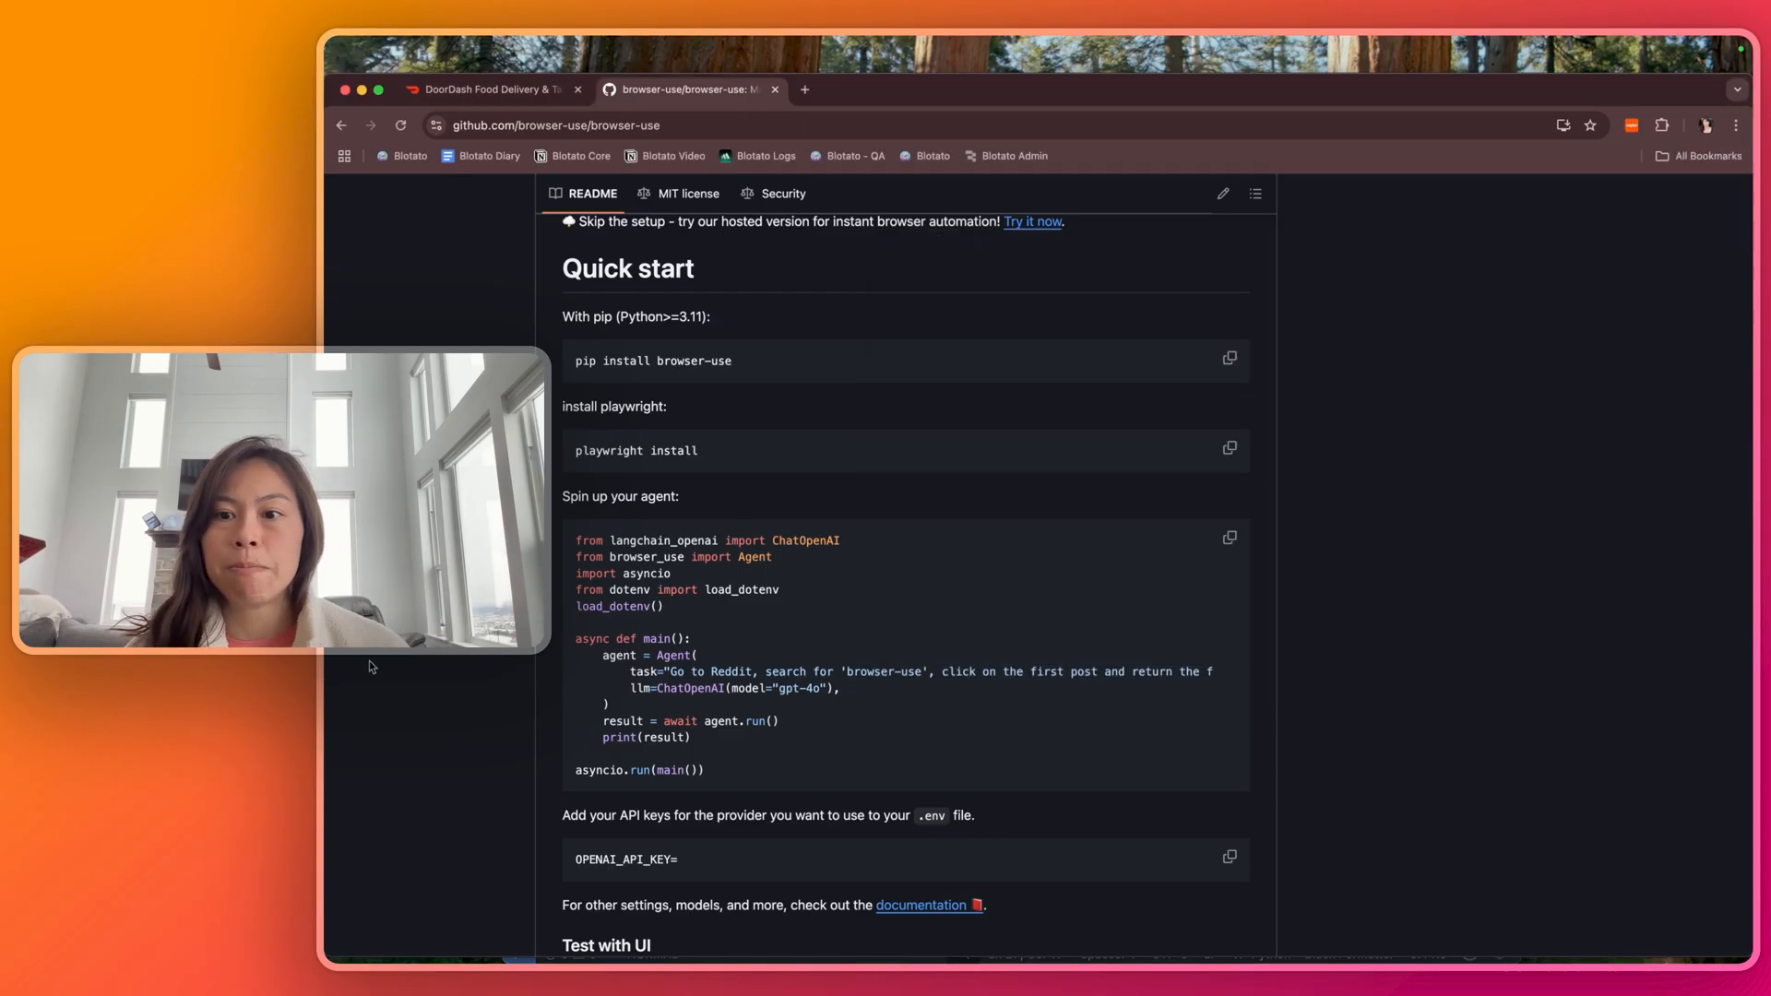
pyautogui.scroll(-3)
pyautogui.write('cd Dev/browser-use')
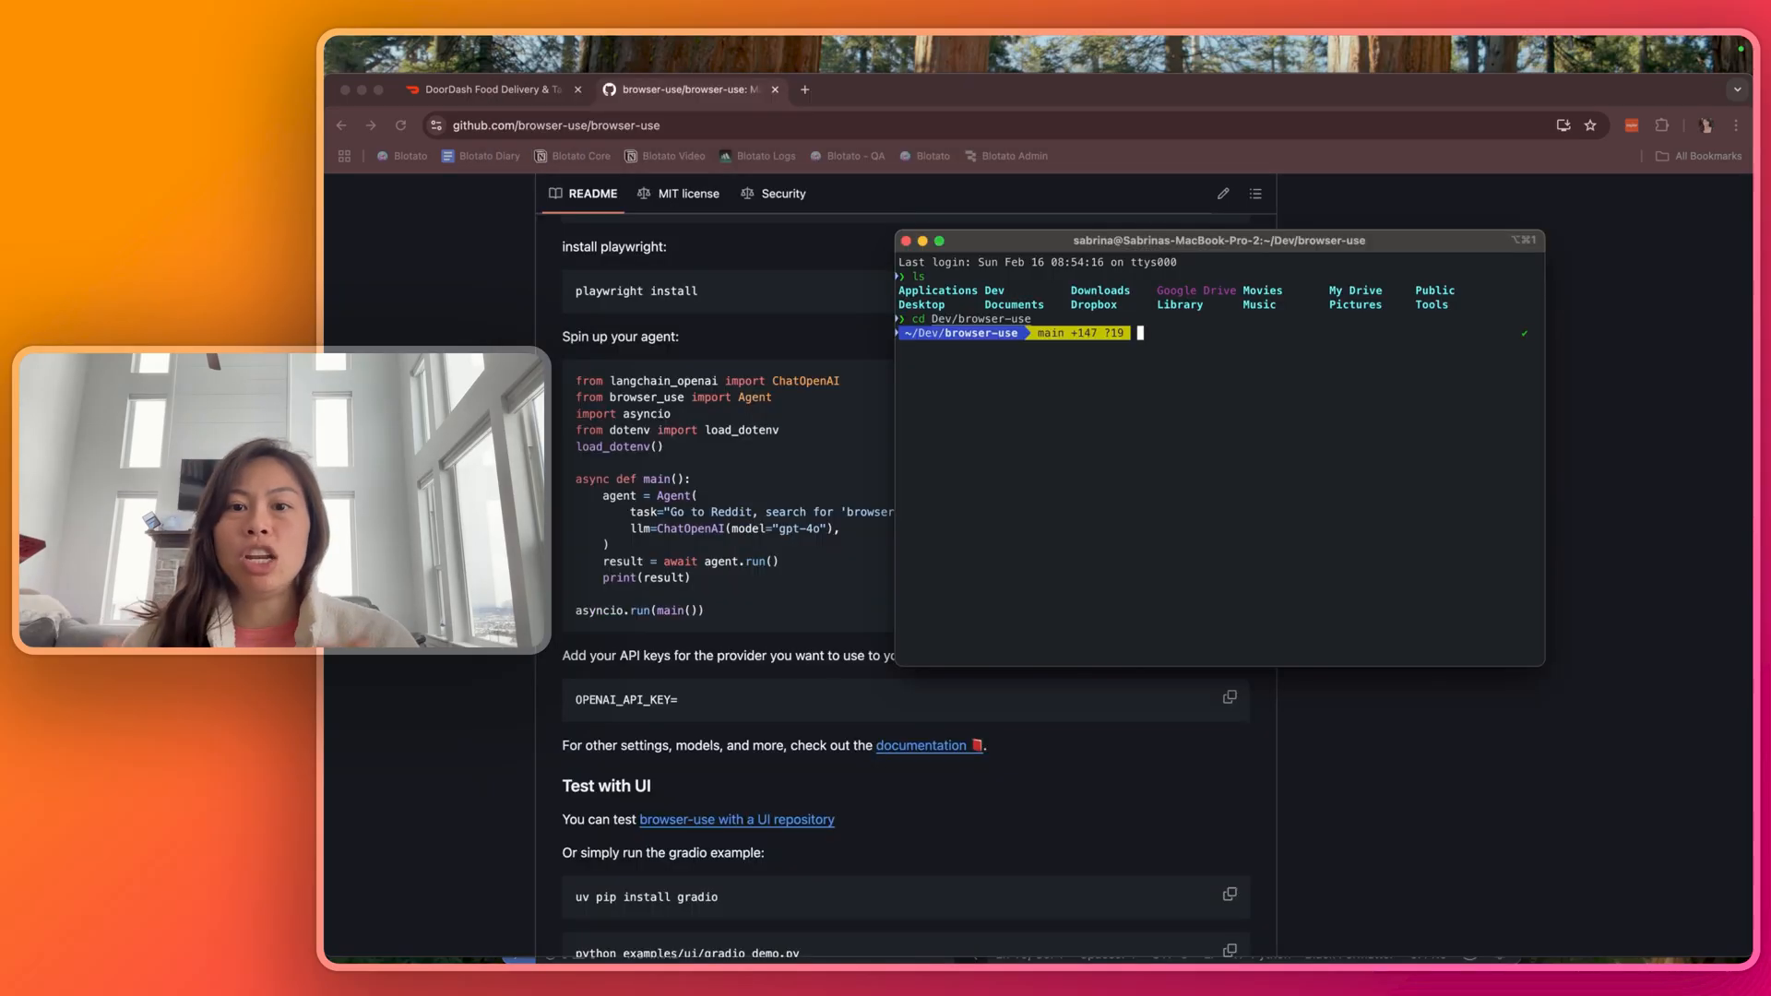
# Step: Create prompt.txt and .env files with touch in the browser-use folder
pyautogui.write('touch prompt.txt')
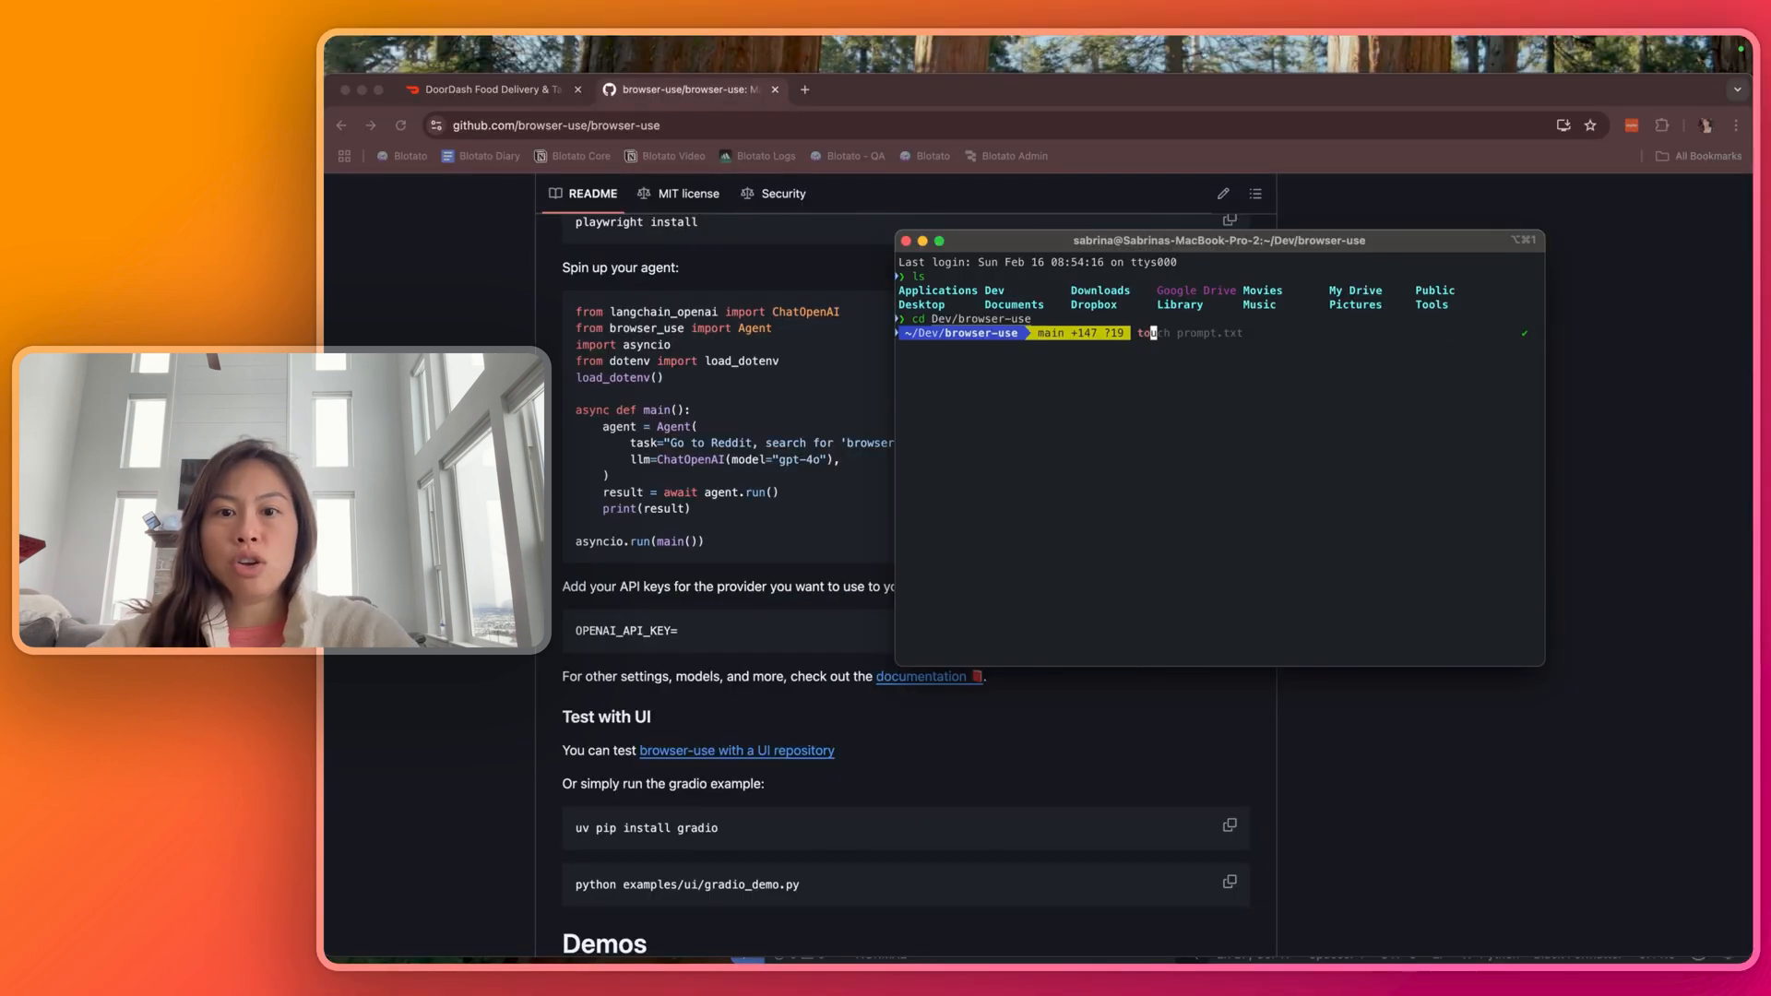
pyautogui.write('.env')
pyautogui.write('python')
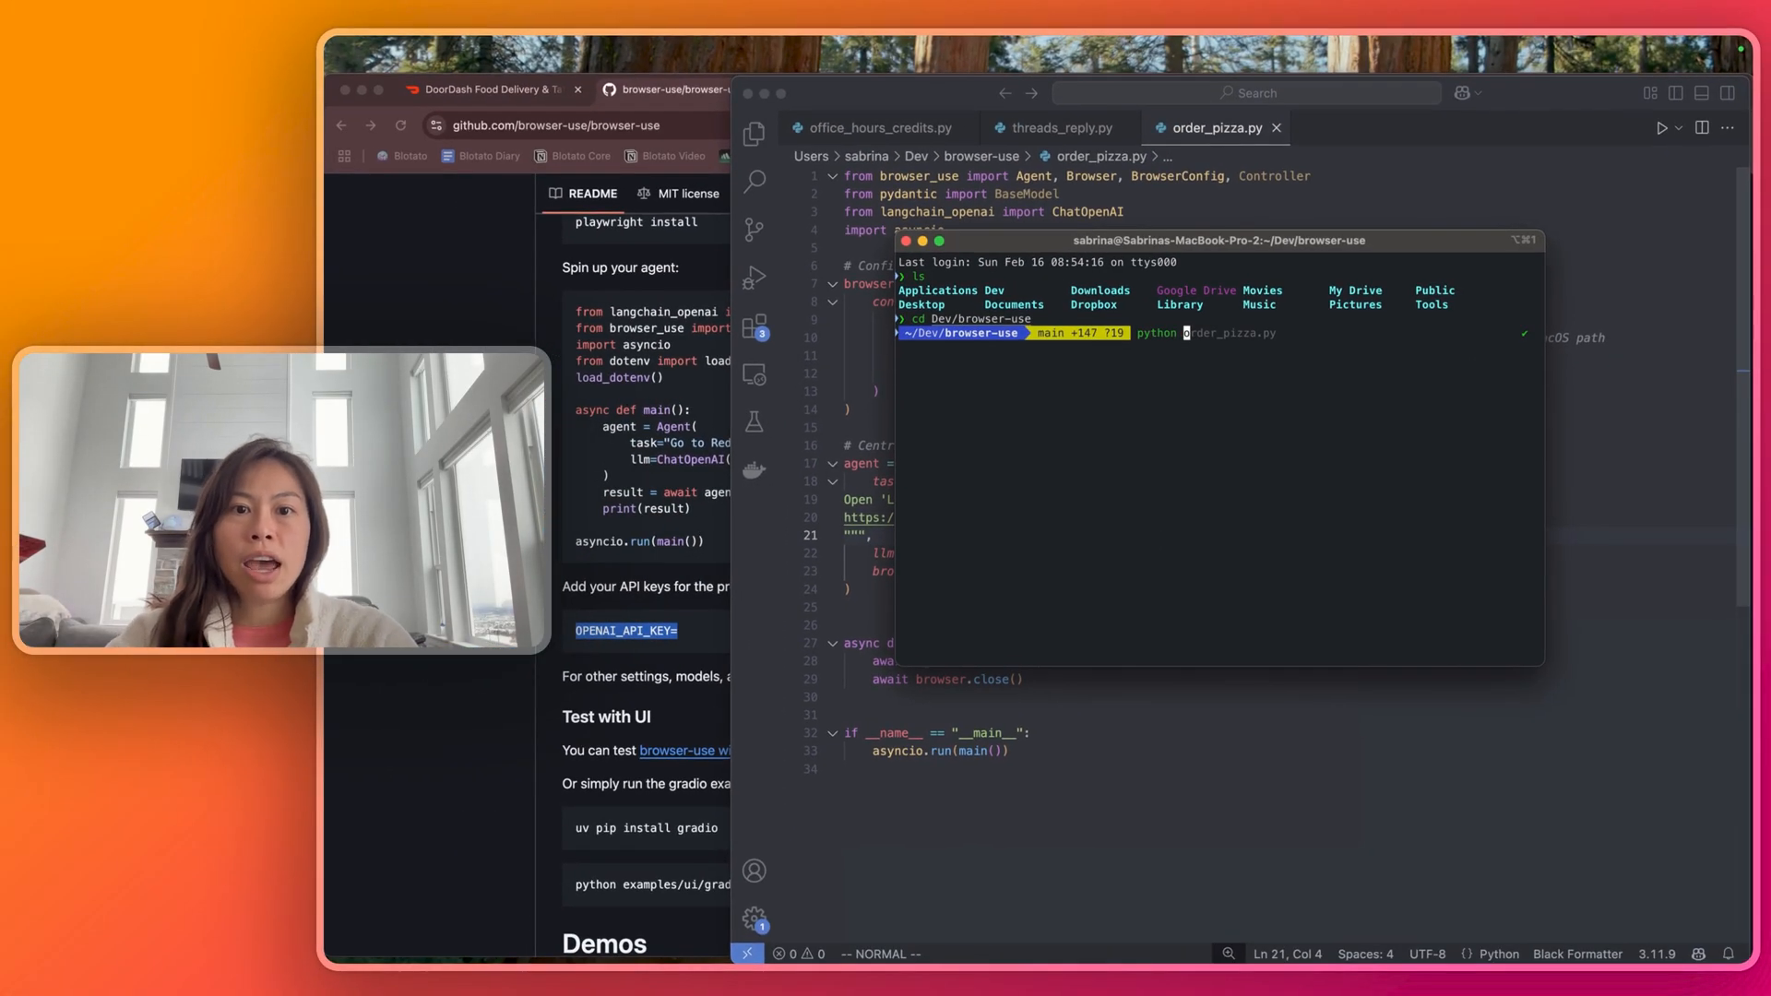
# Step: Run python test.py, which fails with "No such file or directory"
pyautogui.write('test.py')
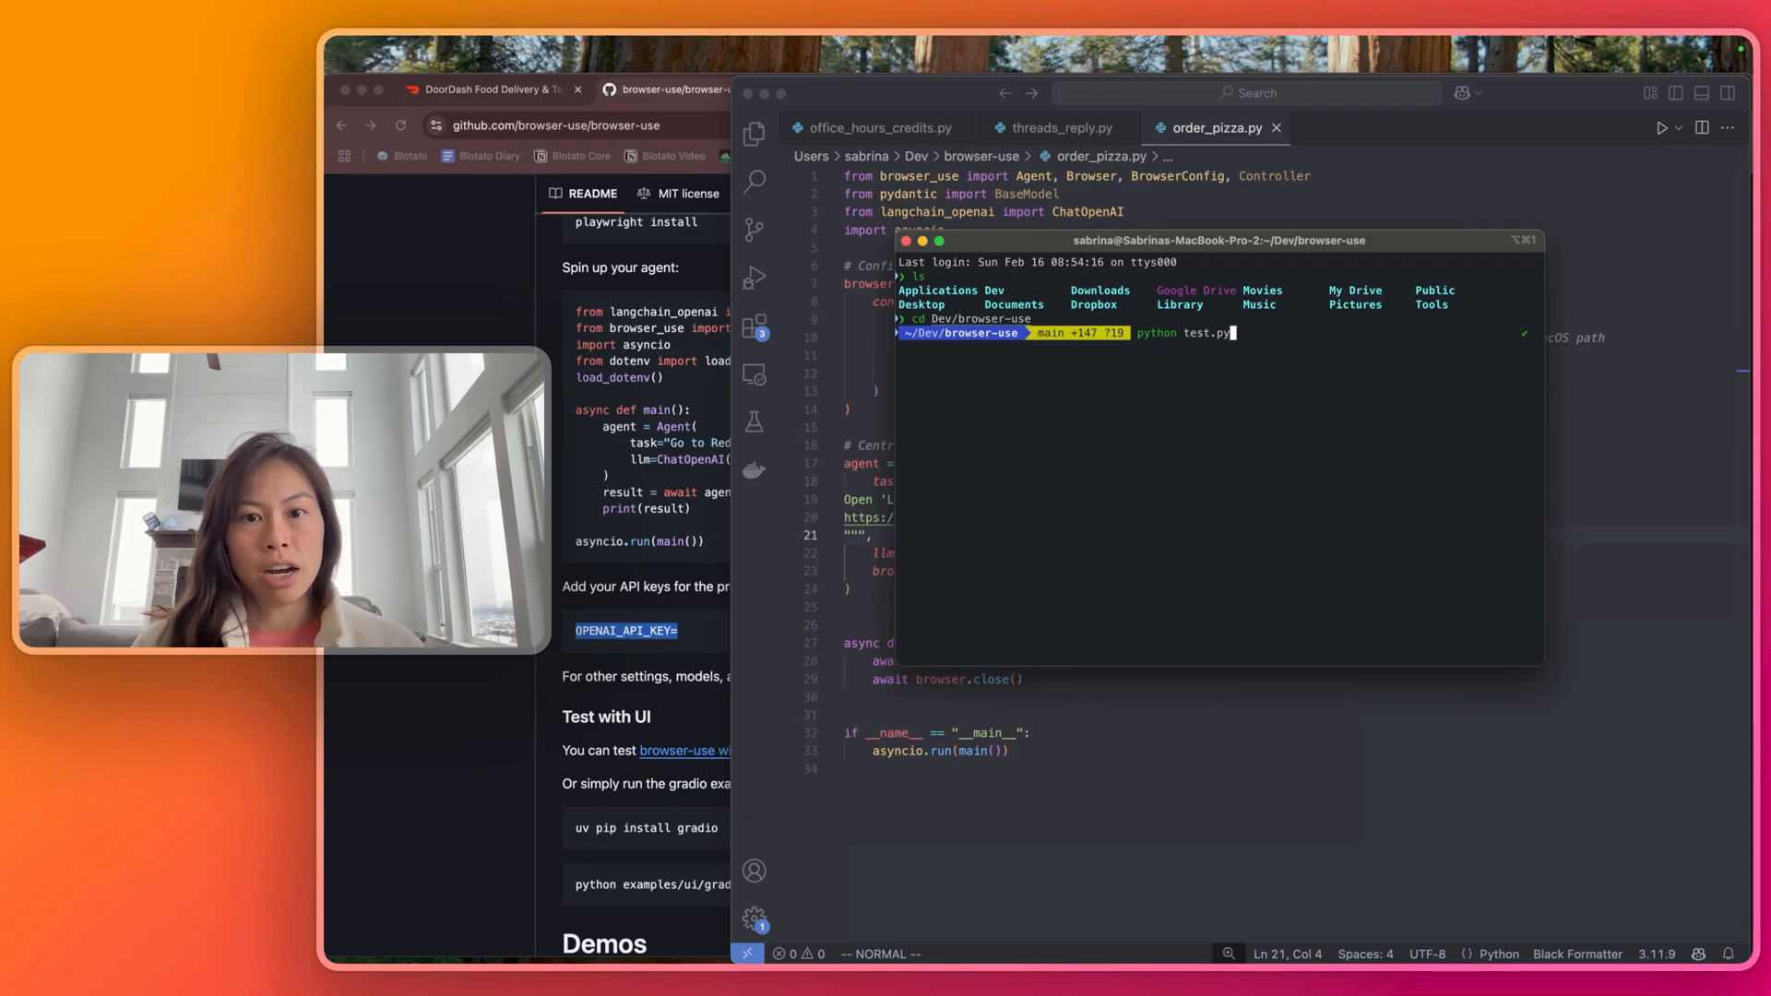
pyautogui.press('enter')
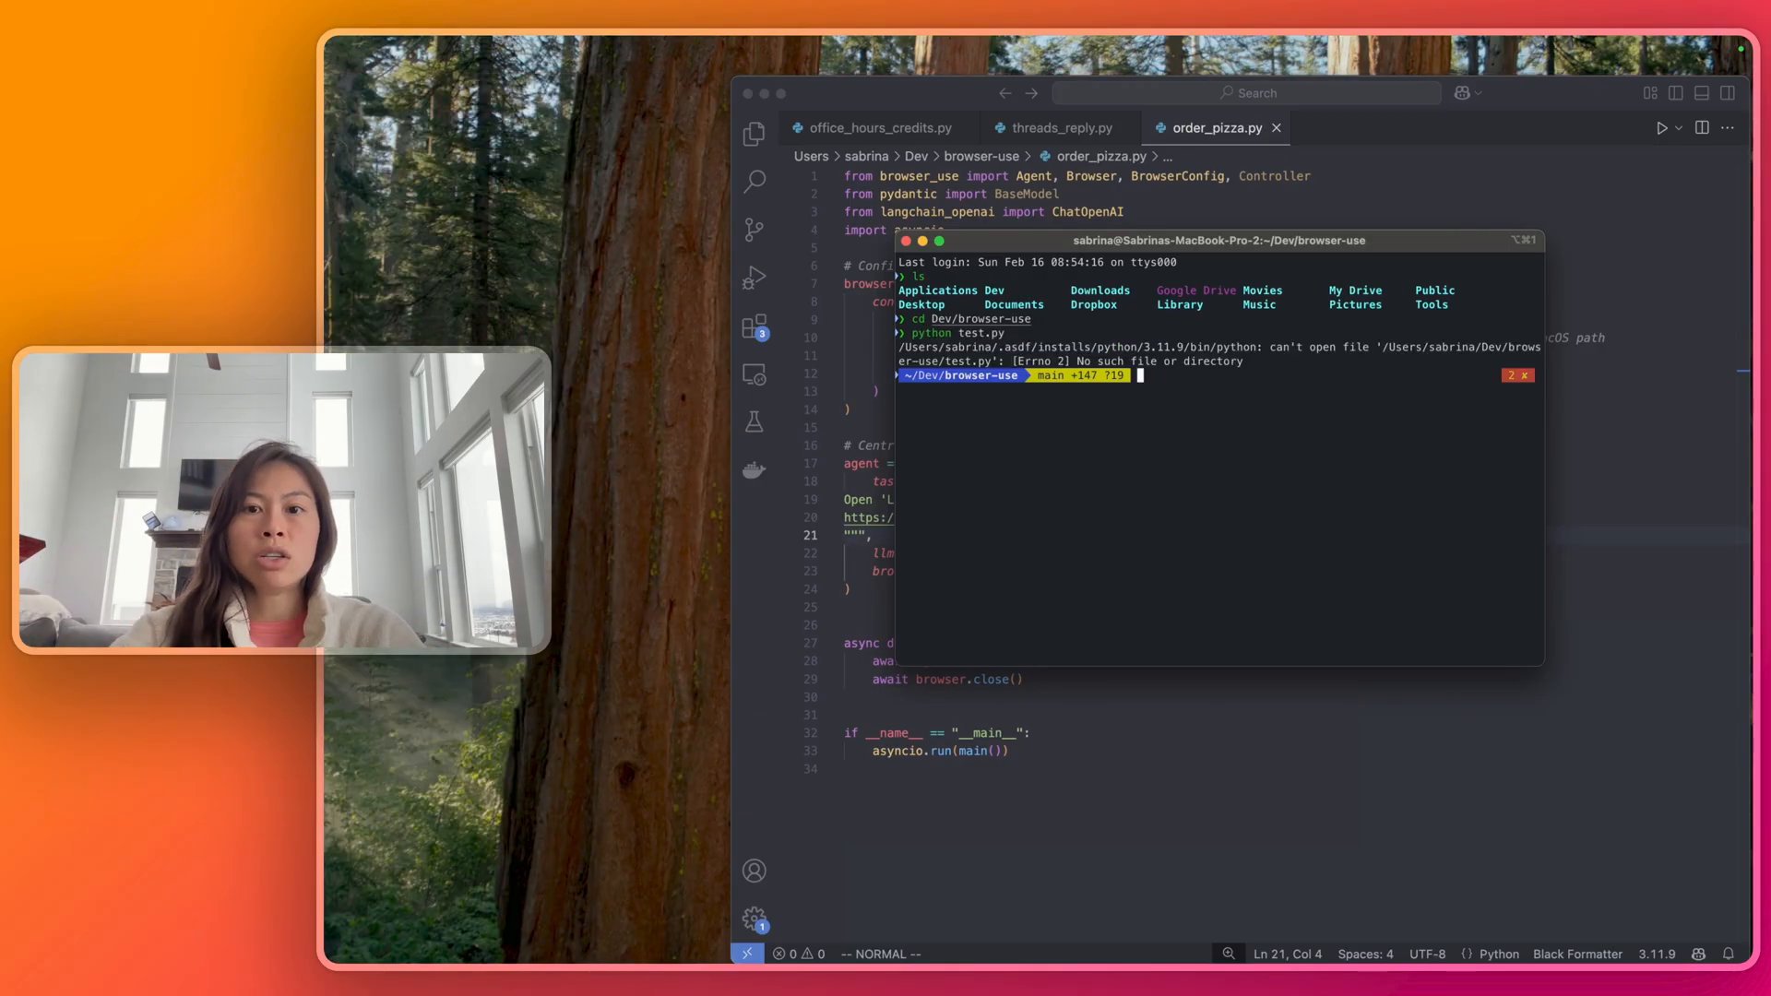
# Step: Launch the pizza-ordering agent script, then interrupt it with Ctrl+C
pyautogui.write('python test.py')
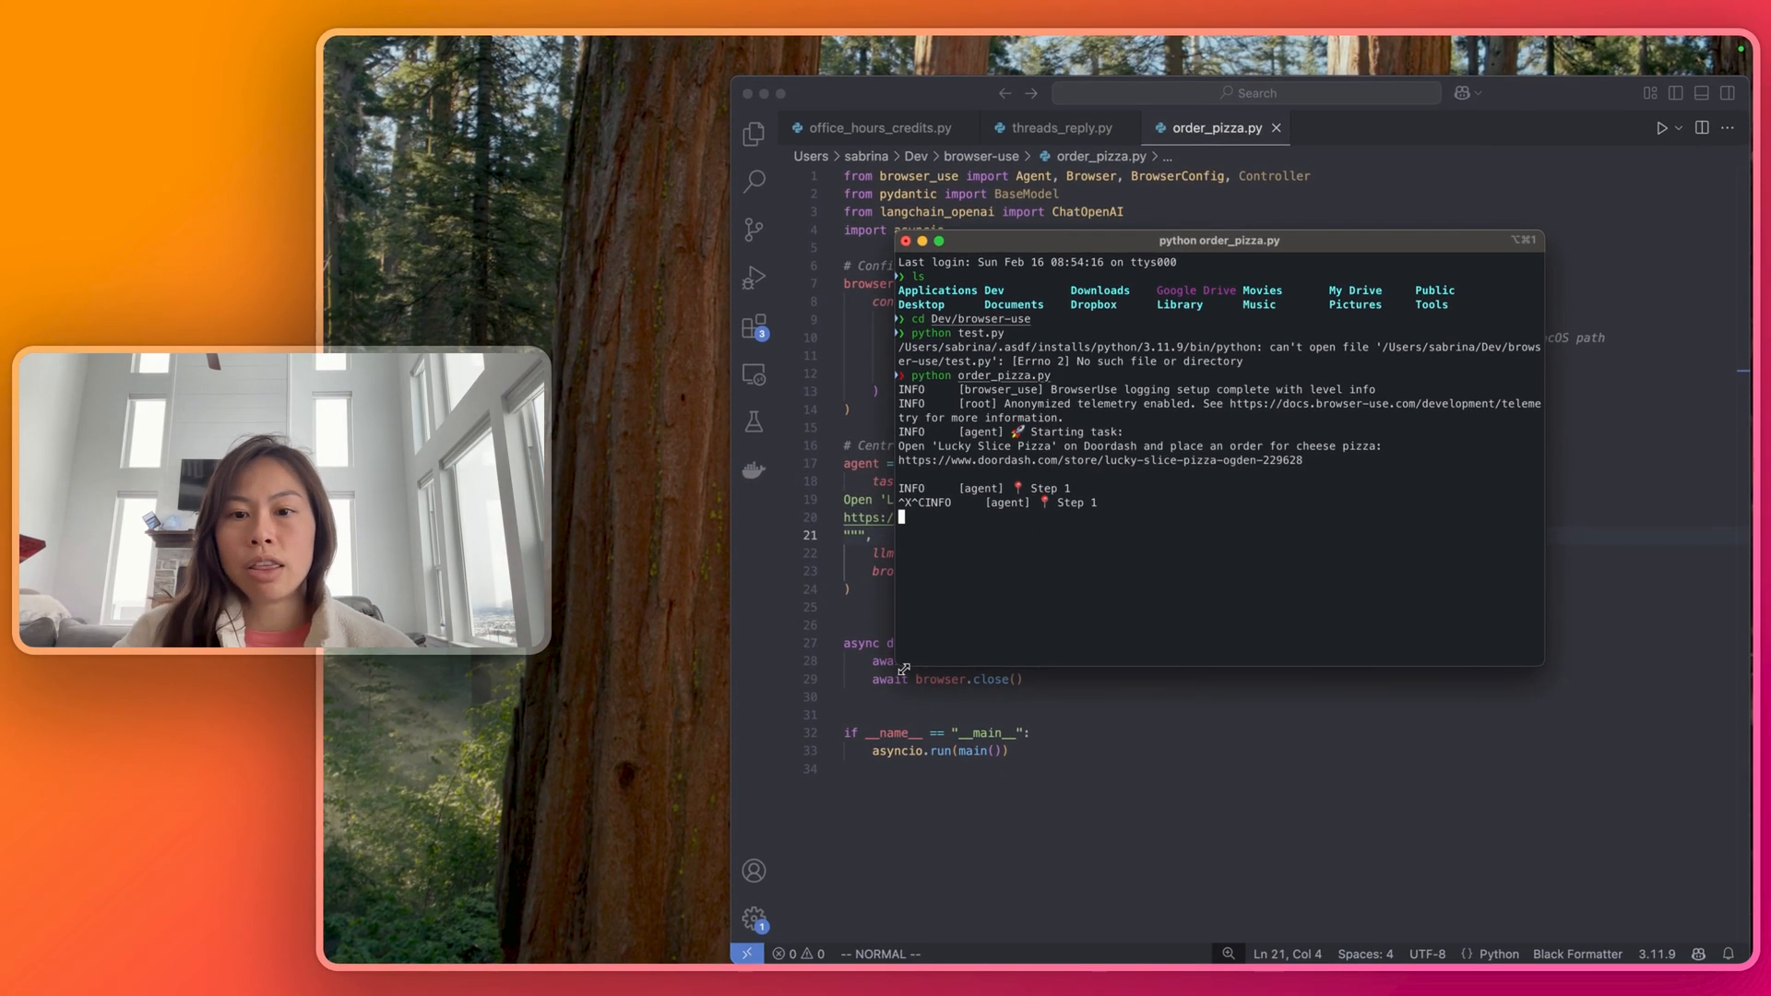
pyautogui.press('ctrl+c')
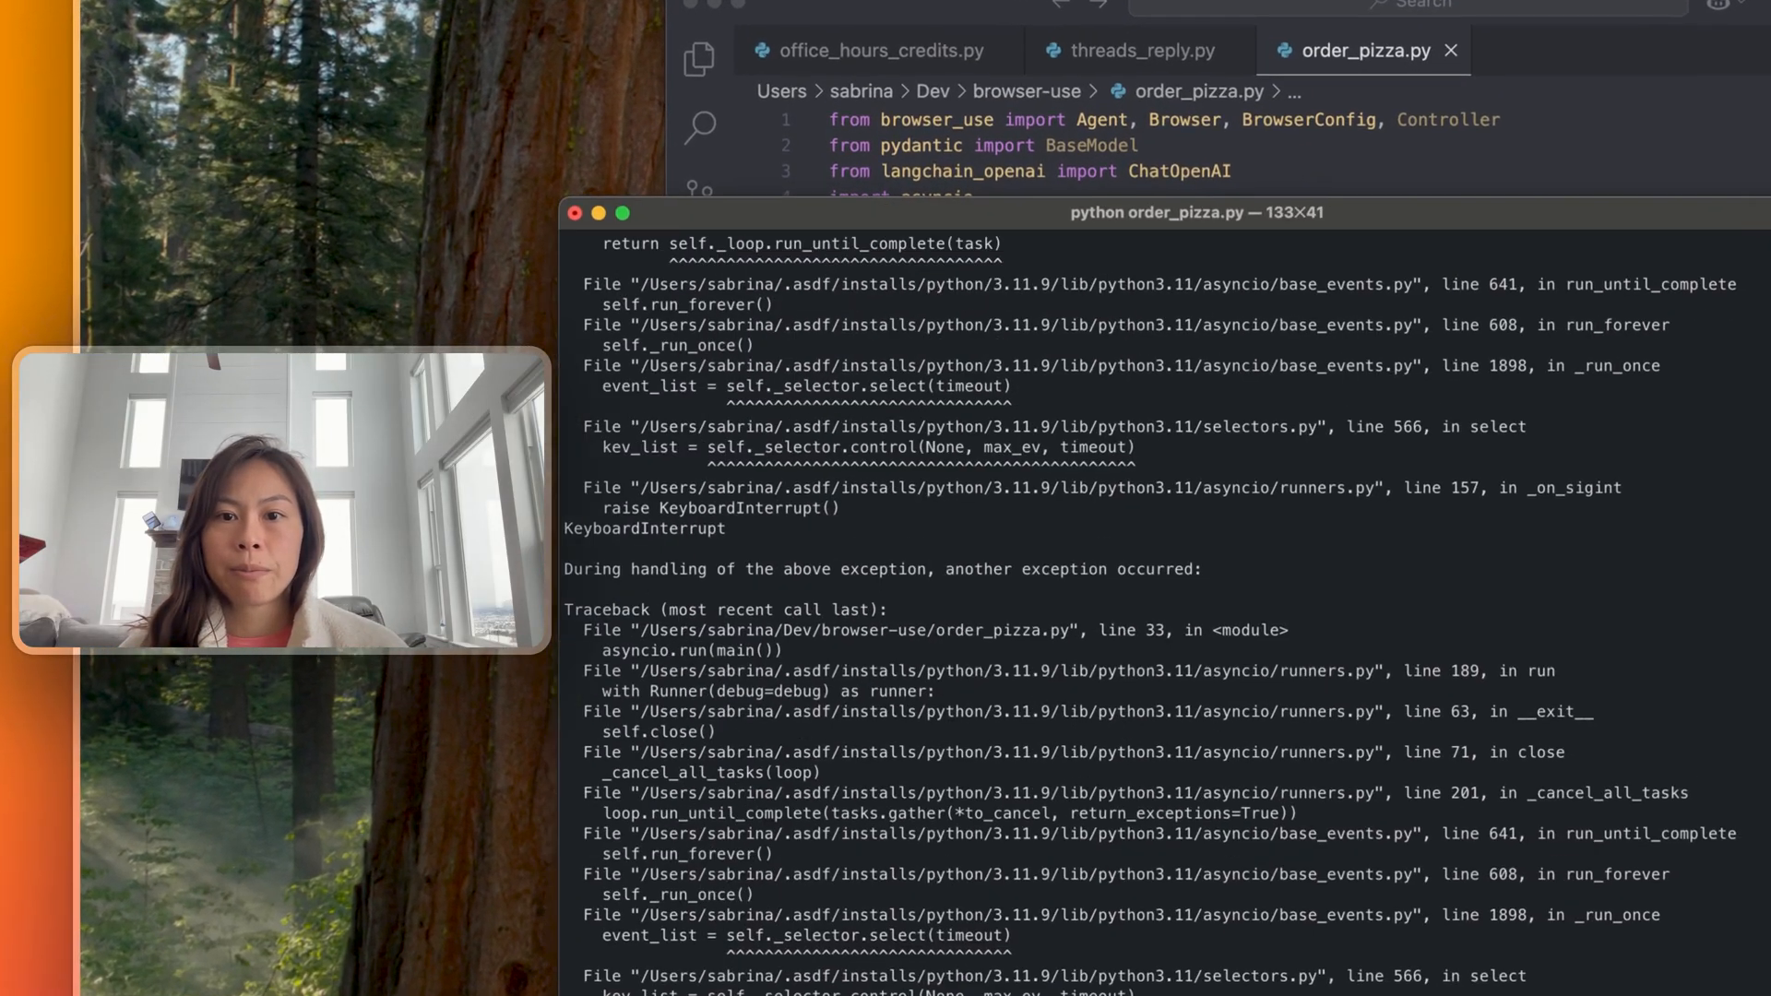